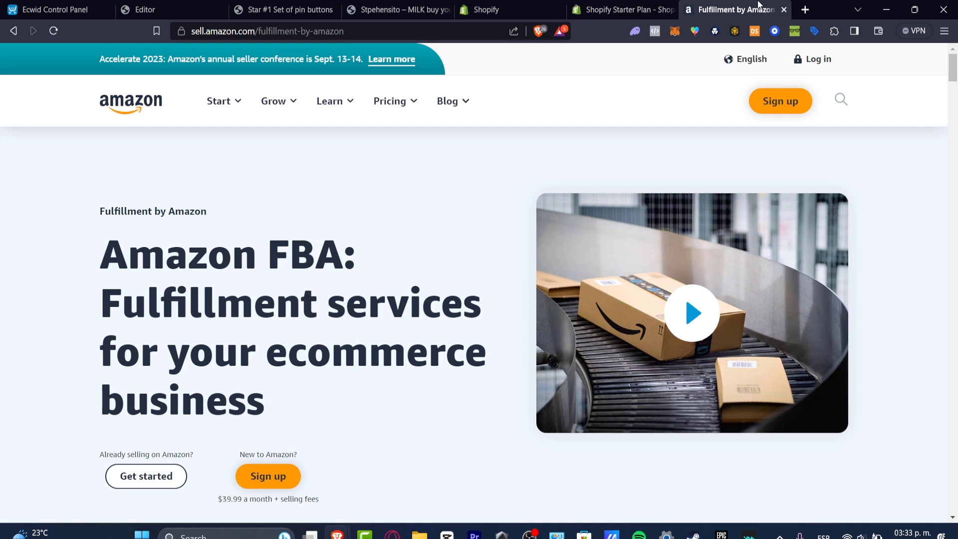
Glance at the Shopify Starter plan, then scroll the FBA page down to its benefits sections
{"action": "left_click", "coordinate": [626, 10]}
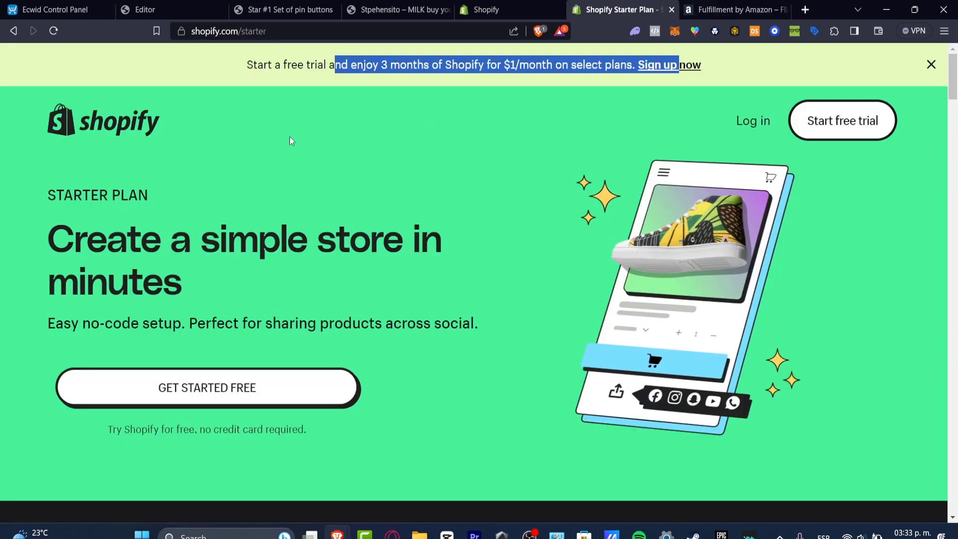
{"action": "left_click", "coordinate": [736, 9]}
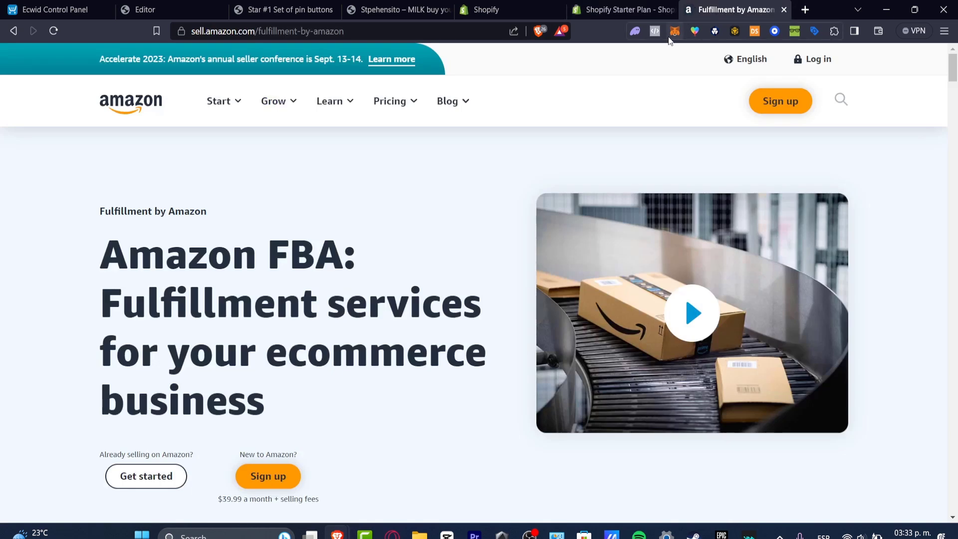
{"action": "scroll", "scroll_direction": "down", "scroll_amount": 3}
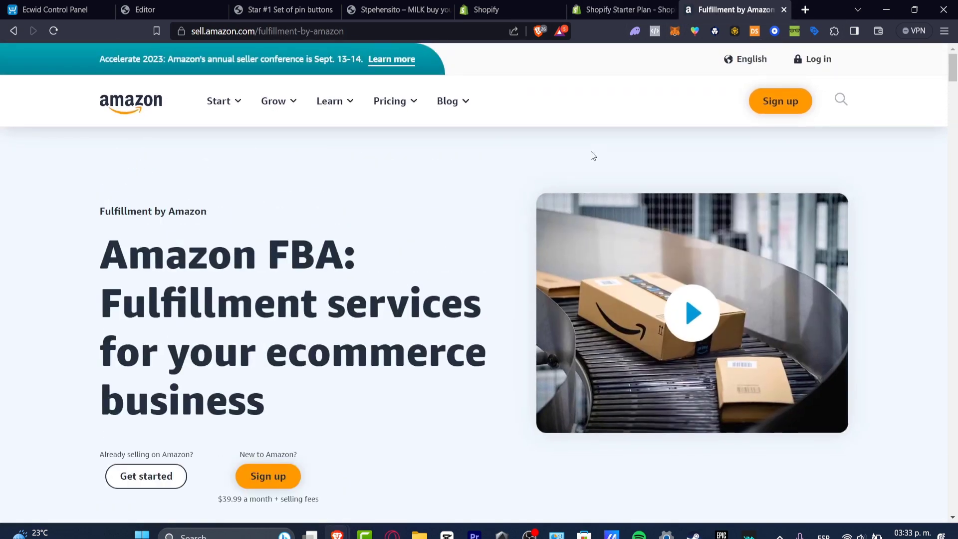
{"action": "mouse_move", "coordinate": [603, 162]}
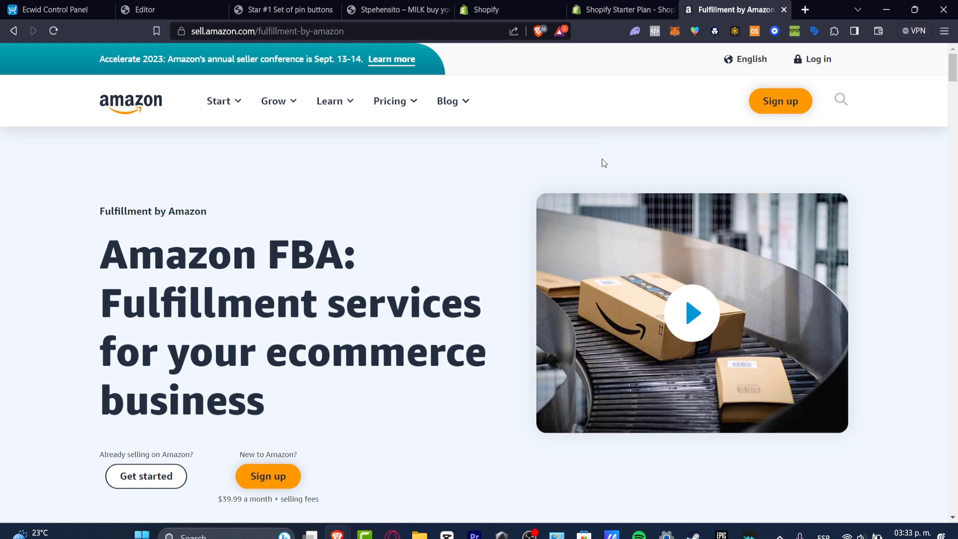
{"action": "mouse_move", "coordinate": [574, 285]}
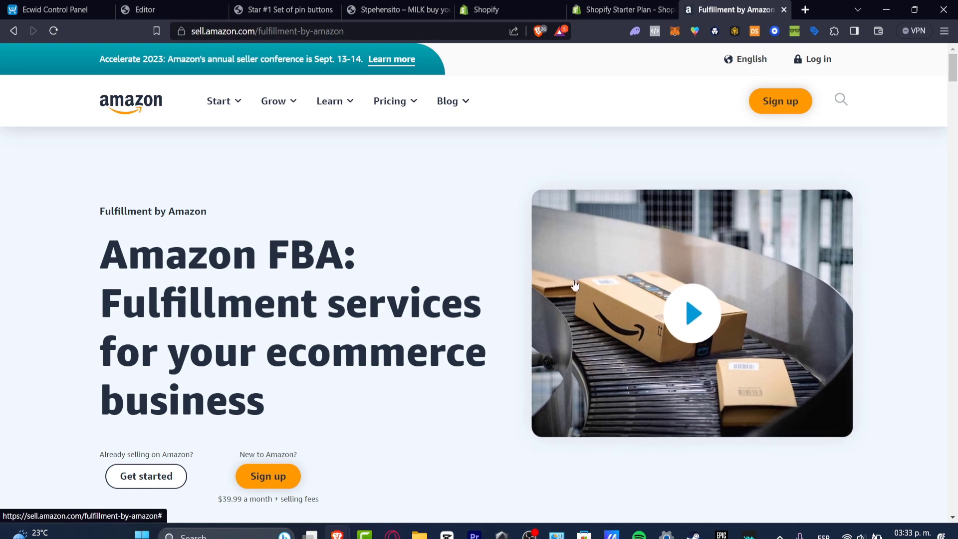
{"action": "scroll", "scroll_direction": "down", "scroll_amount": 3}
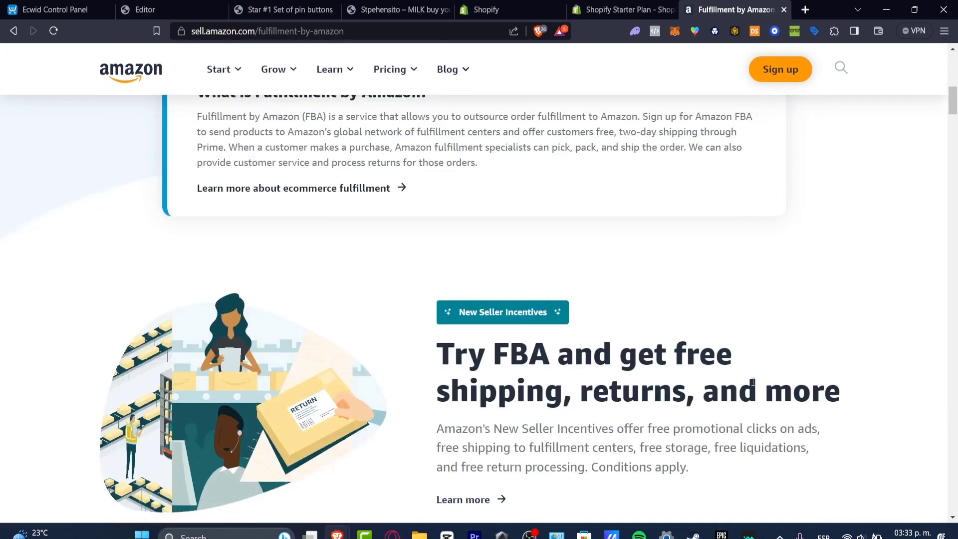
{"action": "scroll", "scroll_direction": "down", "scroll_amount": 3}
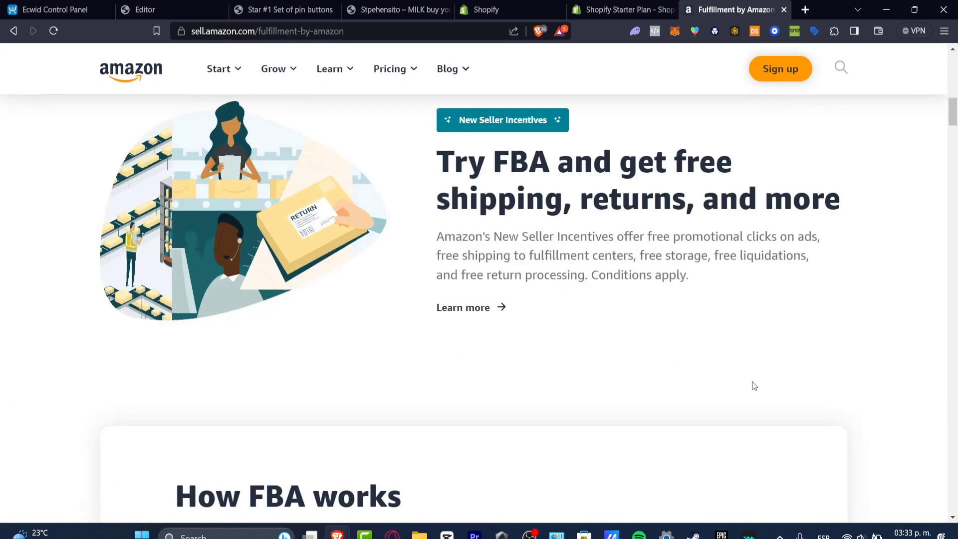
Check the Star #1 pin buttons product page and return to the FBA incentives section
{"action": "left_click", "coordinate": [283, 9]}
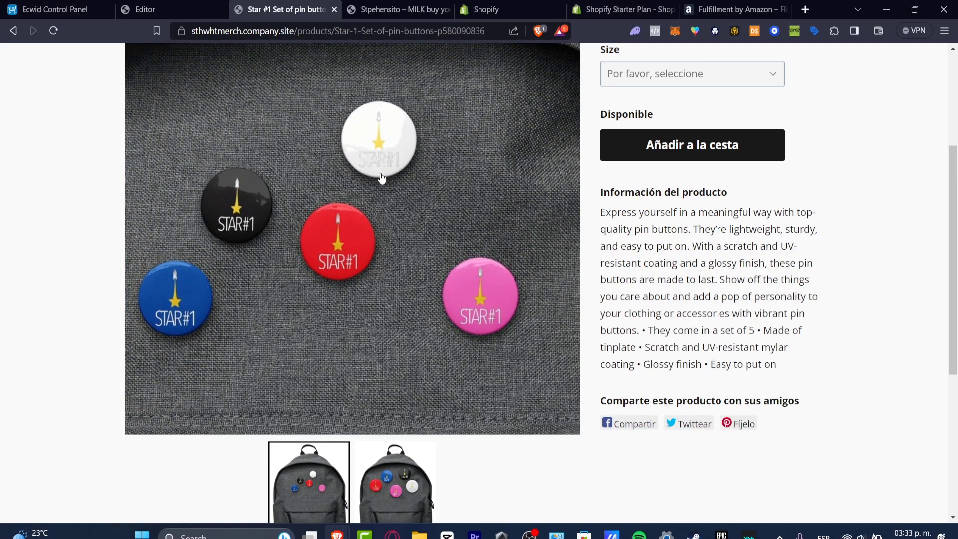
{"action": "left_click", "coordinate": [730, 9]}
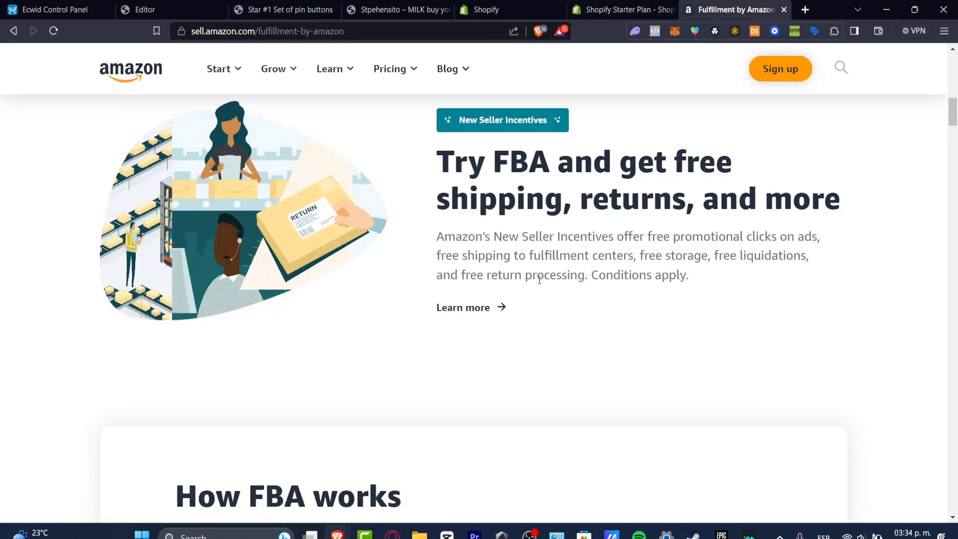
{"action": "mouse_move", "coordinate": [545, 165]}
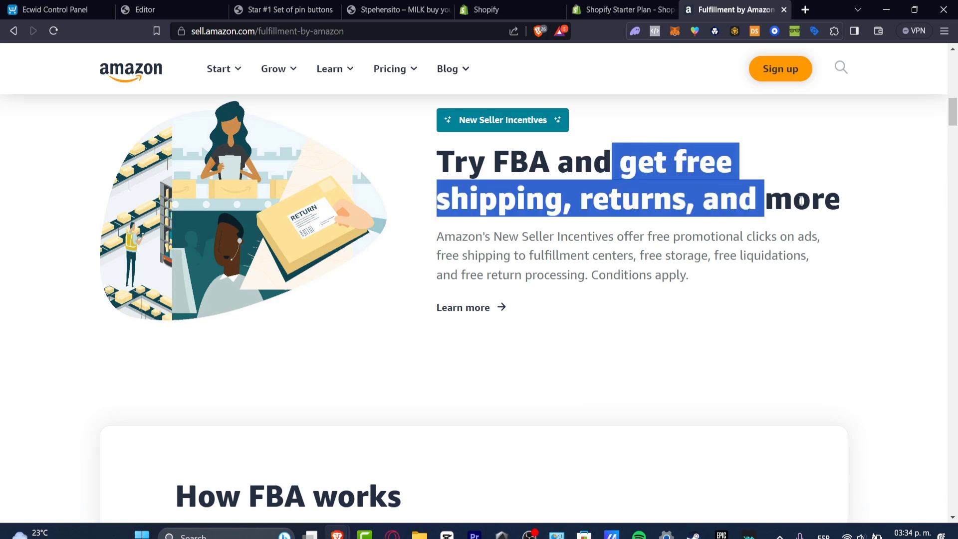
Review the How FBA works steps, highlighting the Step 4 shipping description, and settle on the FAQ box
{"action": "scroll", "scroll_direction": "down", "scroll_amount": 3}
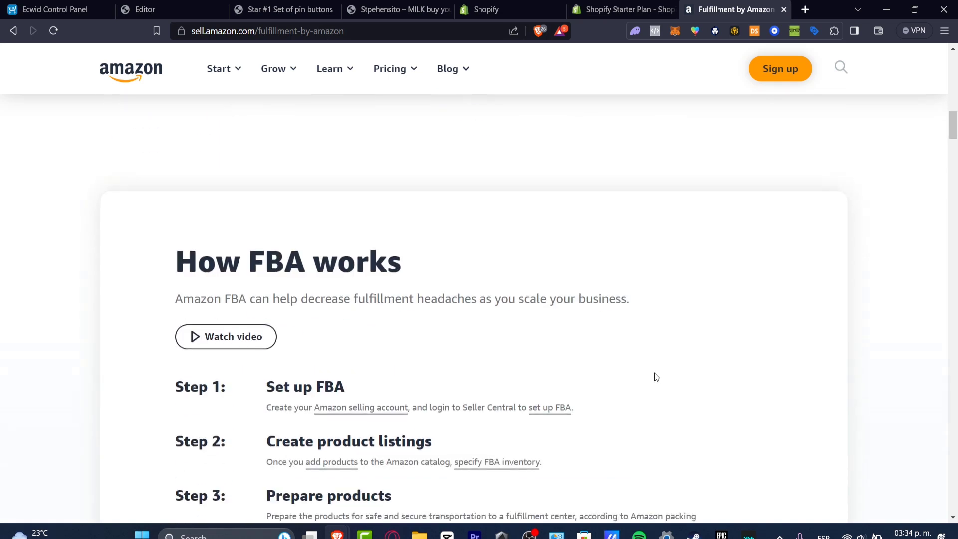
{"action": "scroll", "scroll_direction": "down", "scroll_amount": 3}
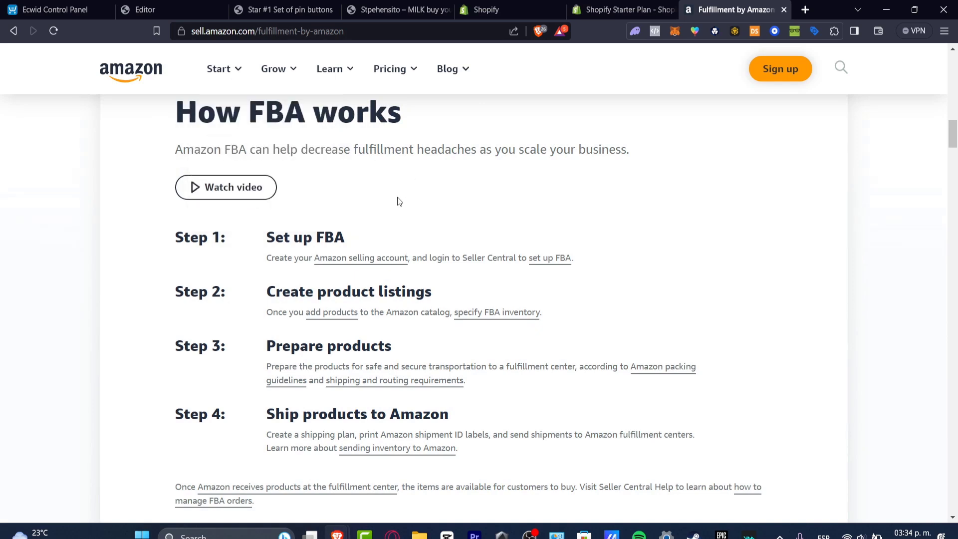
{"action": "left_click_drag", "start_coordinate": [292, 237], "coordinate": [572, 257]}
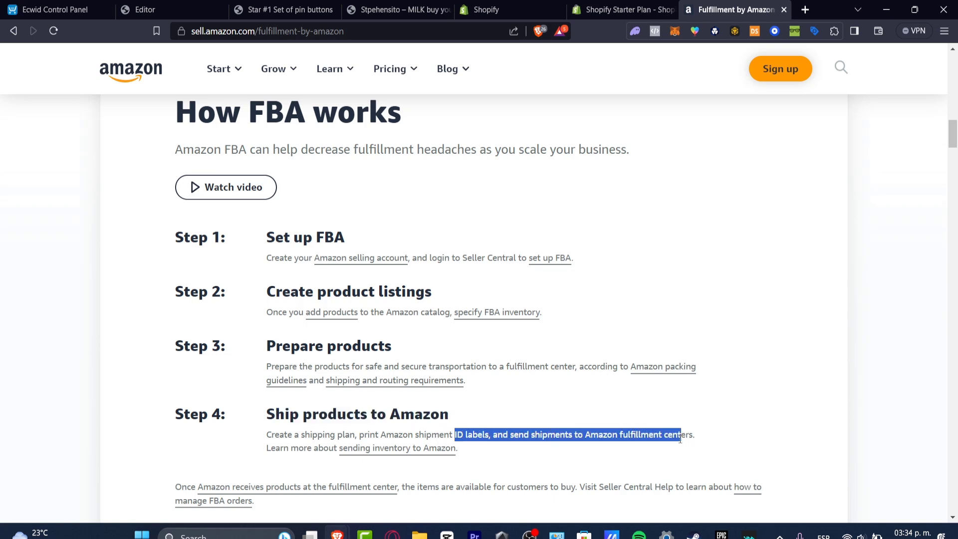
{"action": "scroll", "scroll_direction": "up", "scroll_amount": 3}
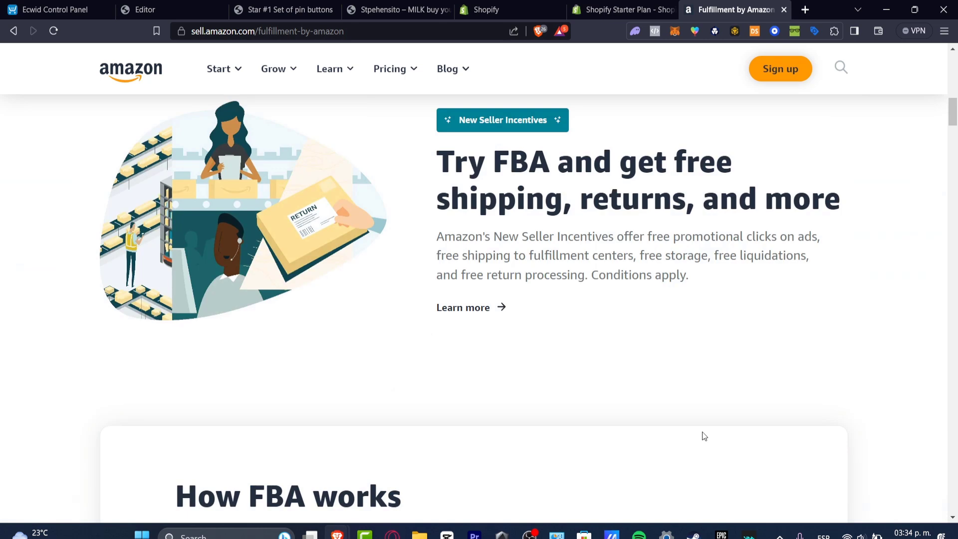
{"action": "scroll", "scroll_direction": "down", "scroll_amount": 3}
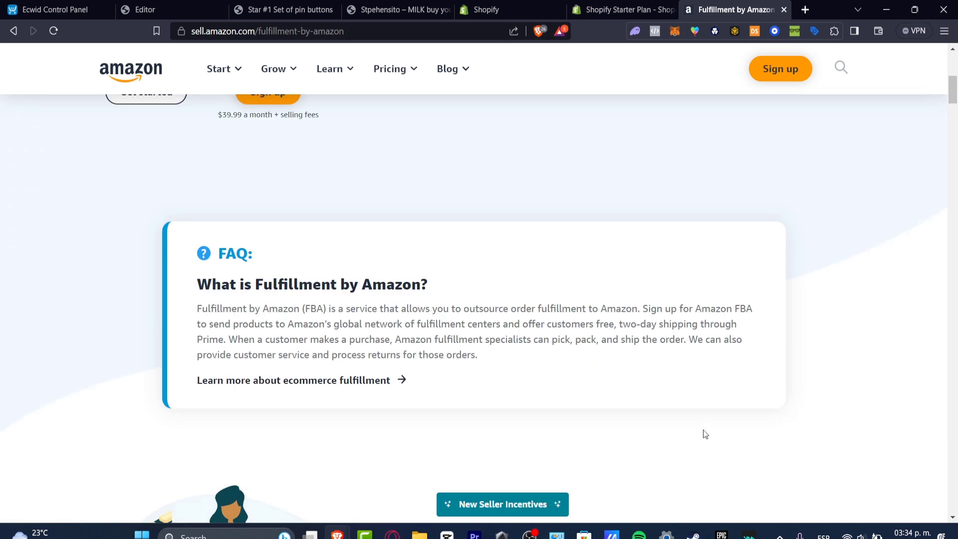
{"action": "mouse_move", "coordinate": [537, 100]}
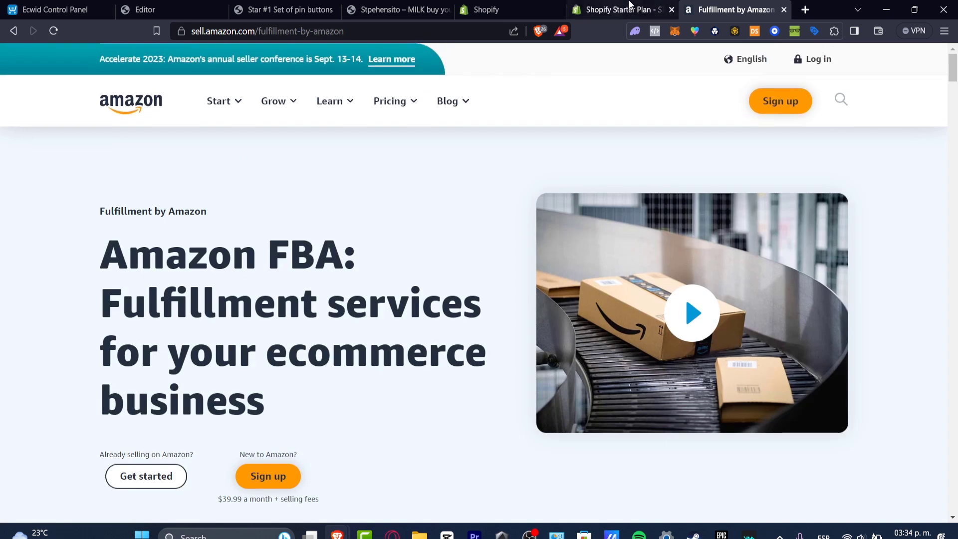
Back on the FBA page, highlight the '$39.99 a month + selling fees' price line
{"action": "left_click", "coordinate": [624, 9]}
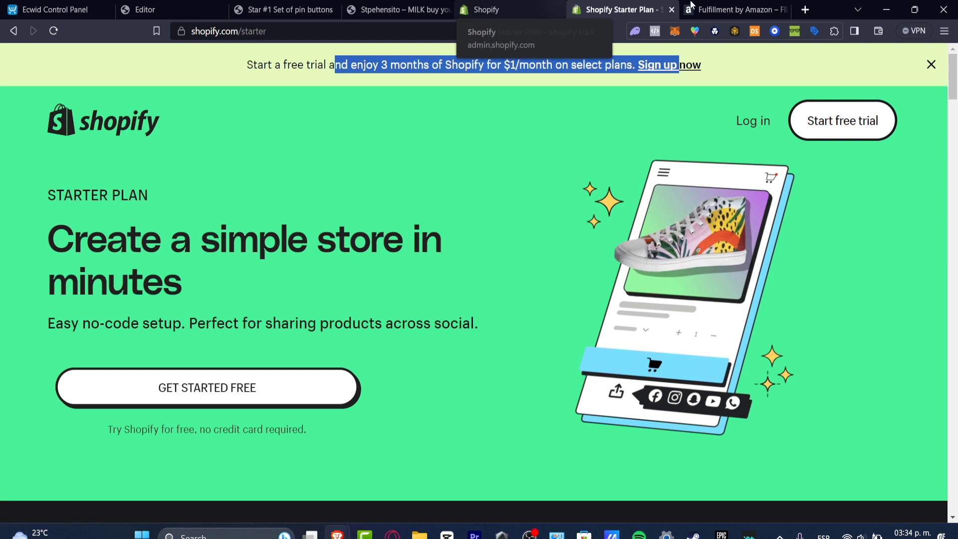
{"action": "left_click", "coordinate": [736, 9]}
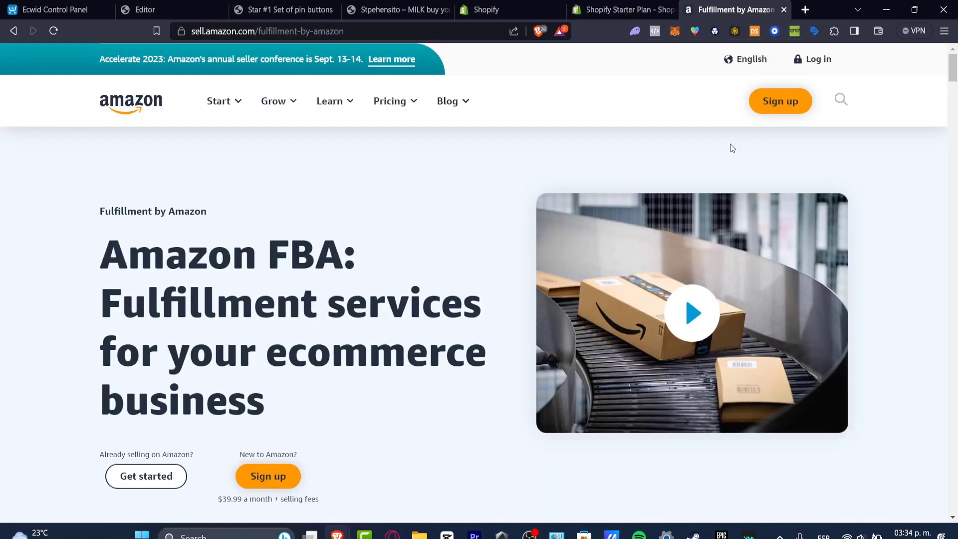
{"action": "mouse_move", "coordinate": [724, 162]}
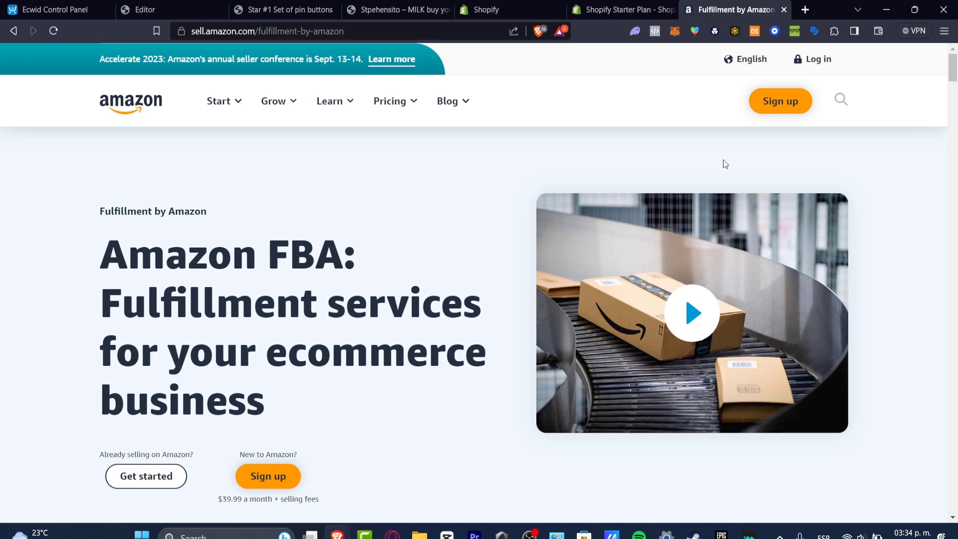
{"action": "mouse_move", "coordinate": [726, 179]}
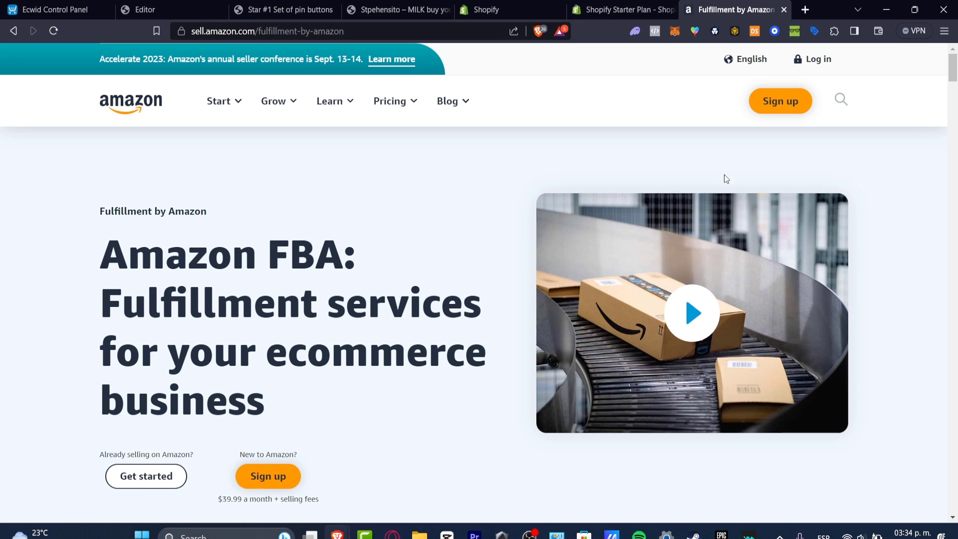
{"action": "mouse_move", "coordinate": [749, 212]}
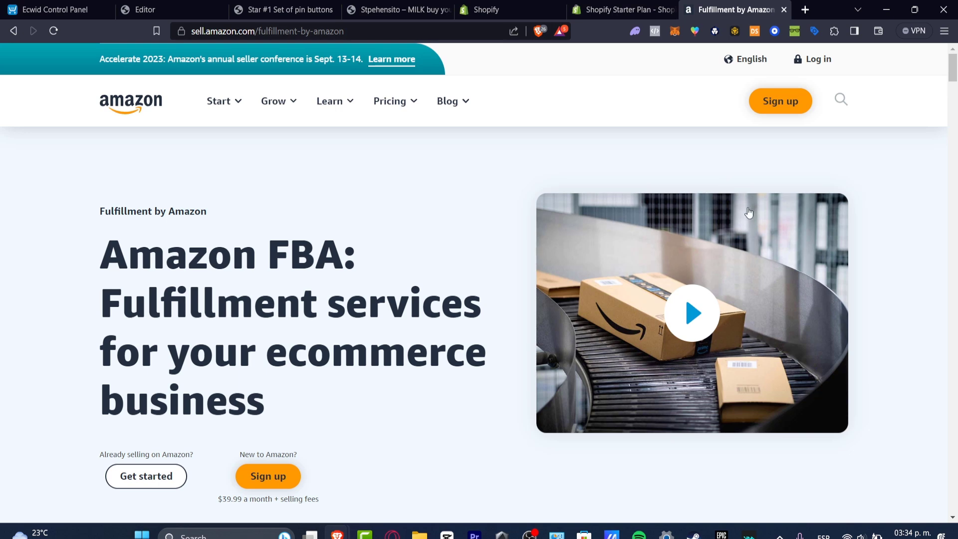
{"action": "scroll", "scroll_direction": "down", "scroll_amount": 3}
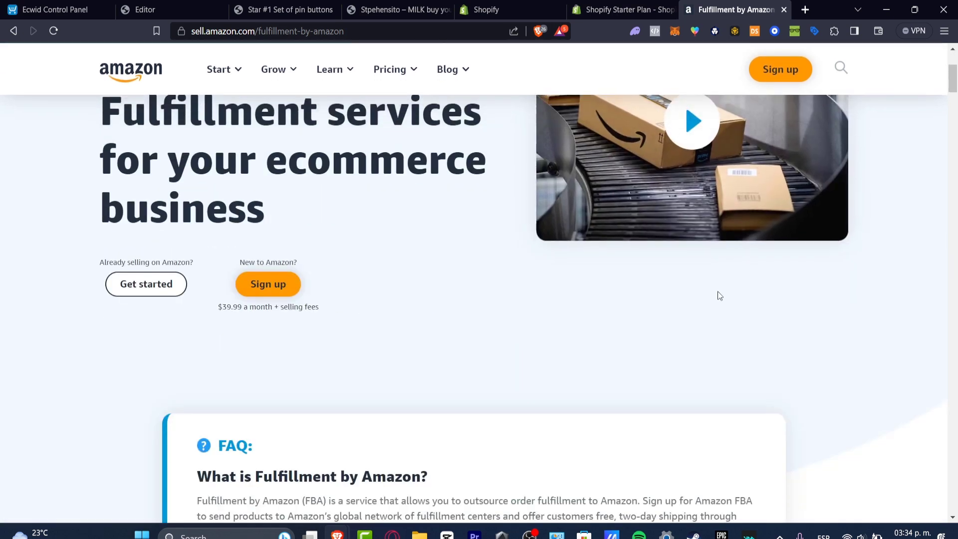
{"action": "double_click", "coordinate": [223, 307]}
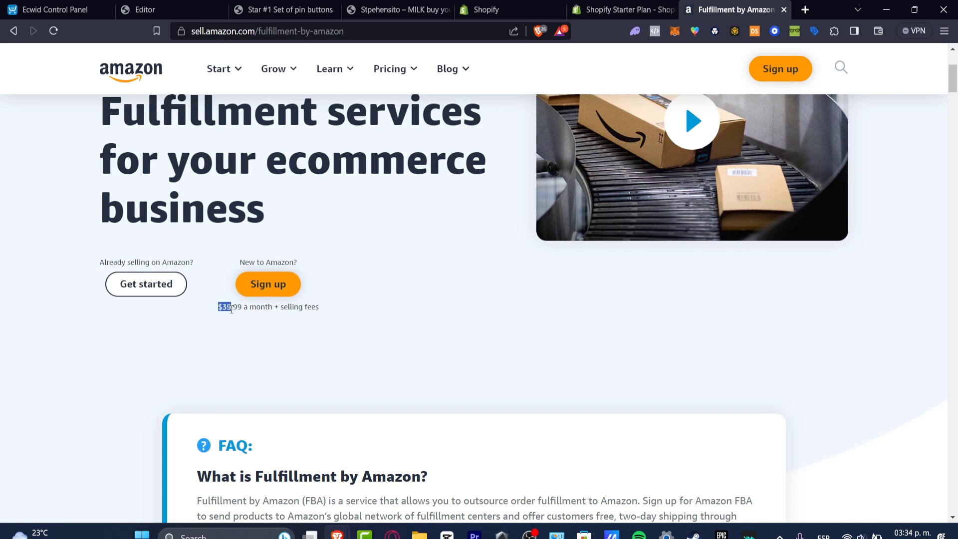
{"action": "left_click_drag", "start_coordinate": [219, 307], "coordinate": [275, 307]}
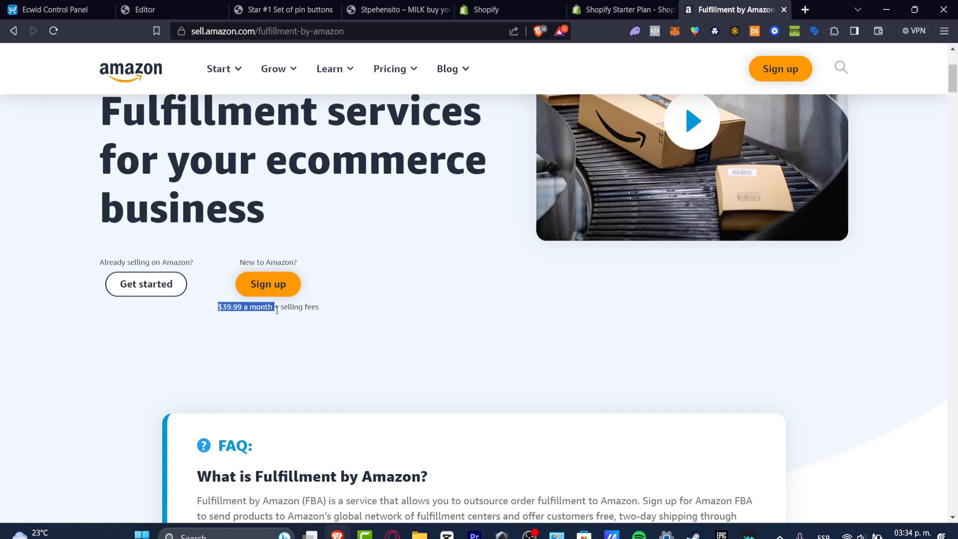
{"action": "left_click_drag", "start_coordinate": [217, 306], "coordinate": [319, 307]}
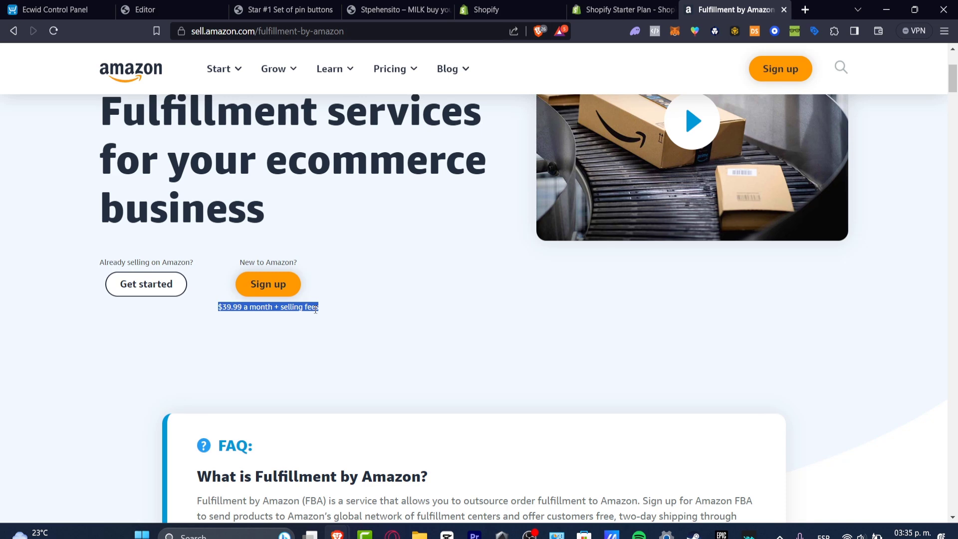
Review the Shopify store admin's Orders list of ten orders
{"action": "left_click", "coordinate": [491, 9]}
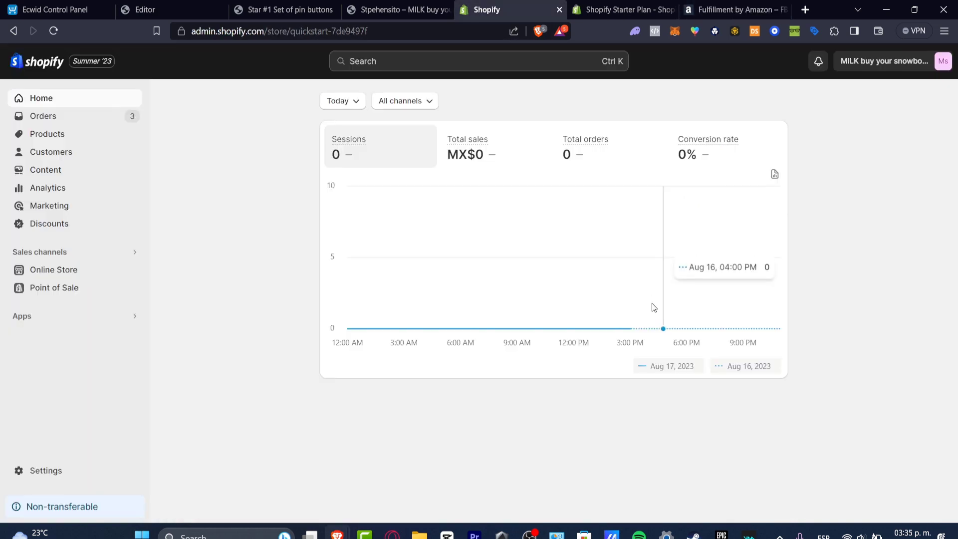
{"action": "left_click", "coordinate": [43, 115]}
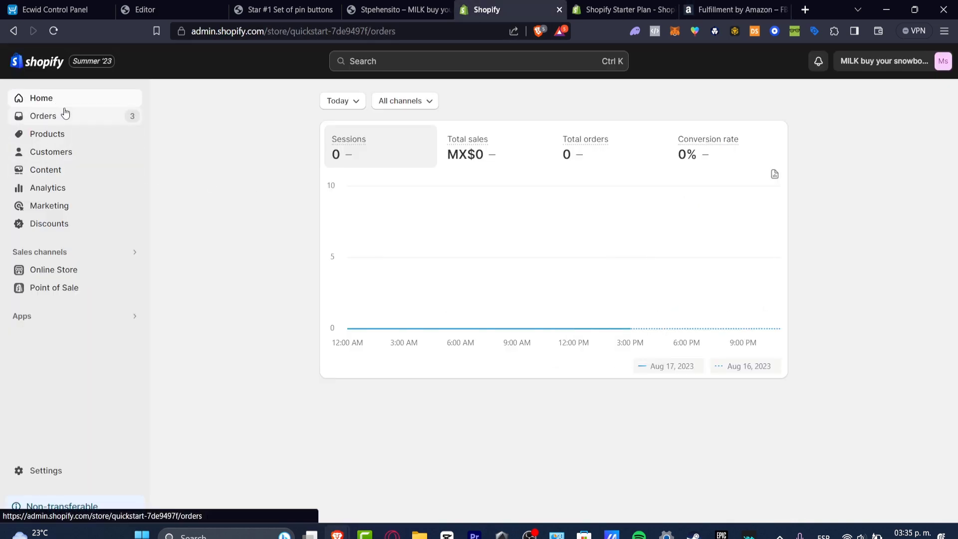
{"action": "left_click", "coordinate": [43, 116]}
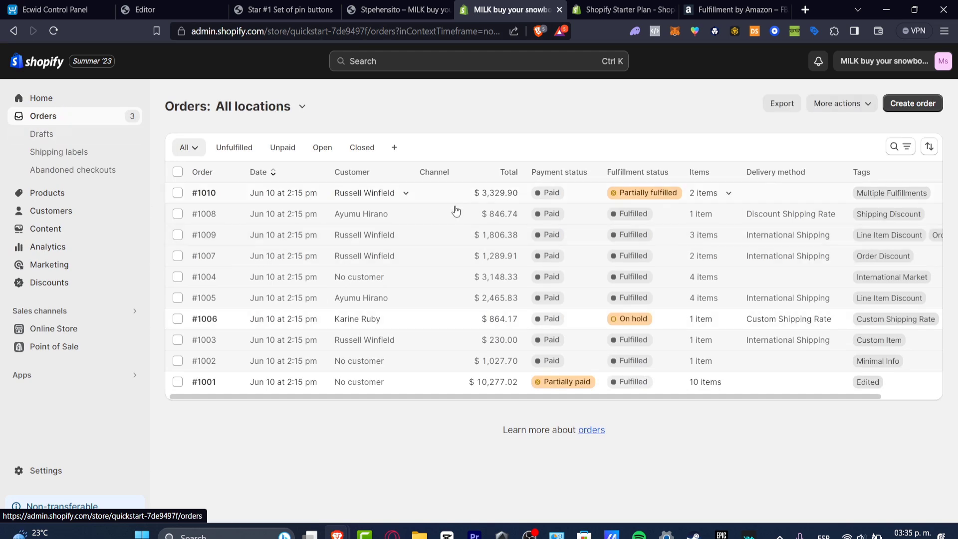
{"action": "mouse_move", "coordinate": [642, 425]}
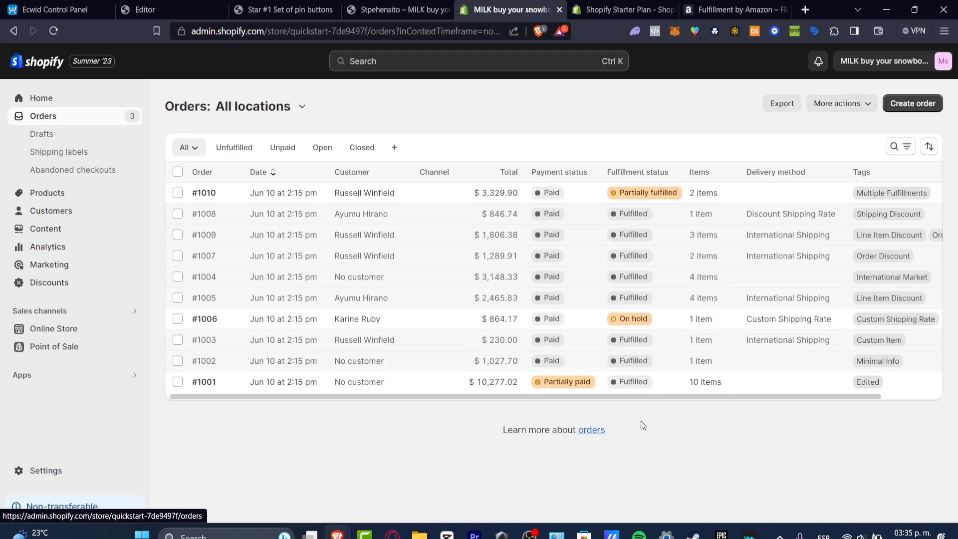
Scroll the Shopify Starter Plan page, compare briefly with Amazon FBA, and return to it
{"action": "left_click", "coordinate": [632, 9]}
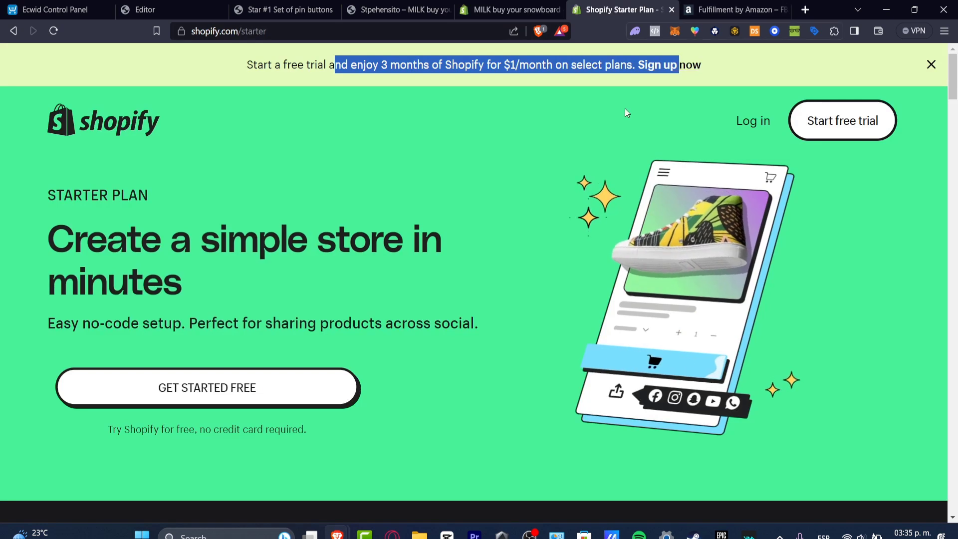
{"action": "scroll", "scroll_direction": "down", "scroll_amount": 3}
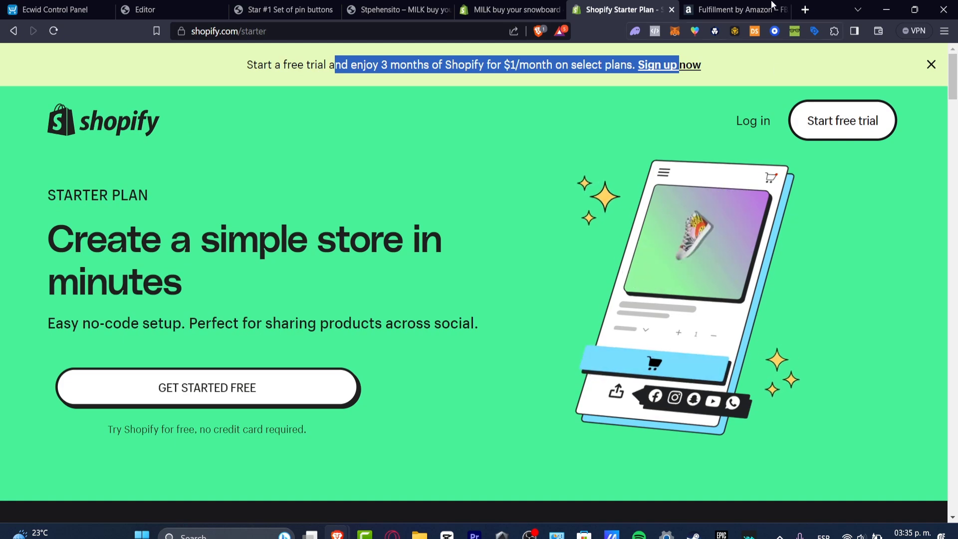
{"action": "left_click", "coordinate": [737, 9]}
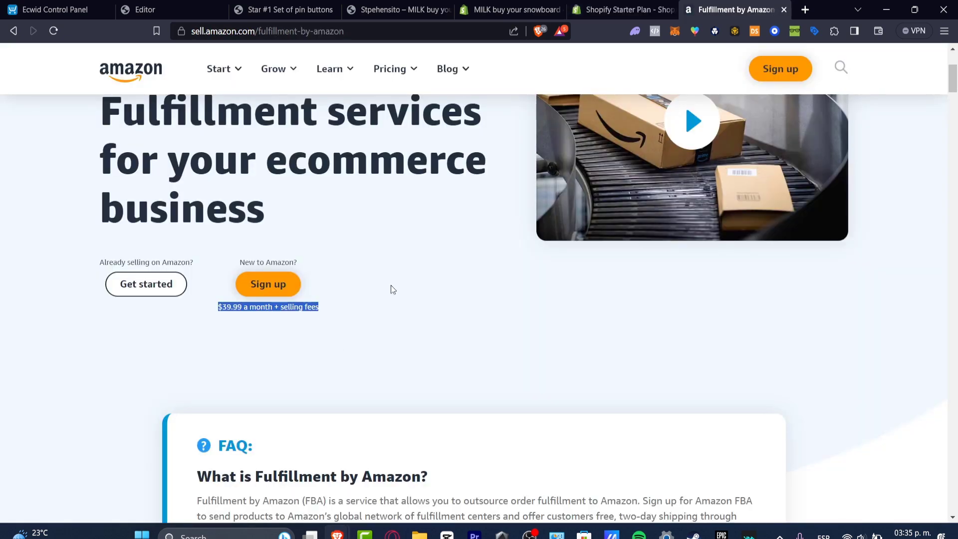
{"action": "left_click", "coordinate": [622, 10]}
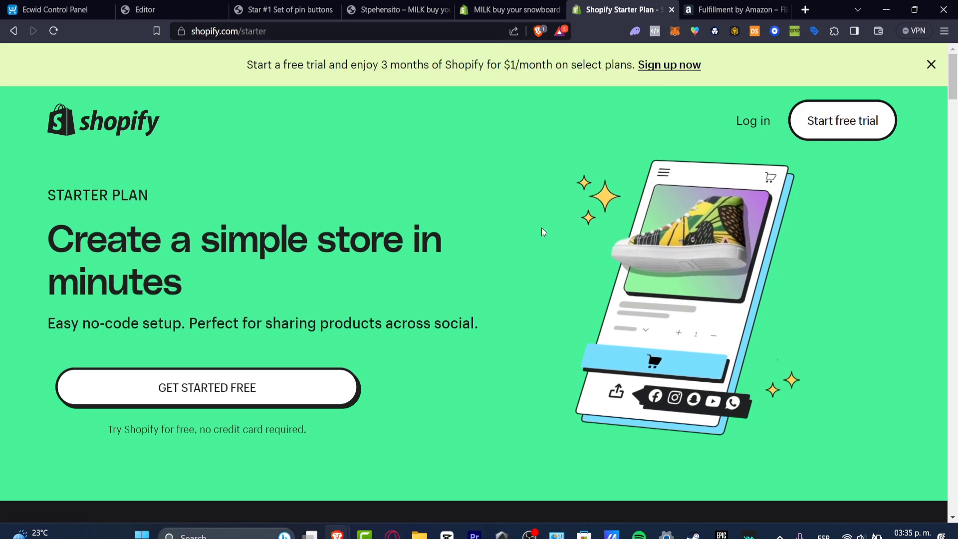
{"action": "mouse_move", "coordinate": [550, 157]}
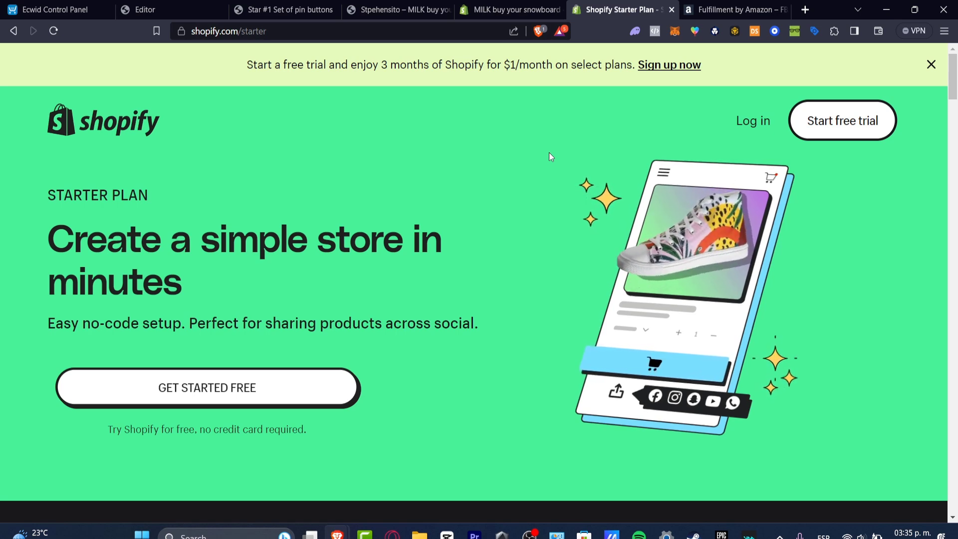
Show the Amazon FBA page at its top and add a new empty browser tab
{"action": "left_click", "coordinate": [736, 9]}
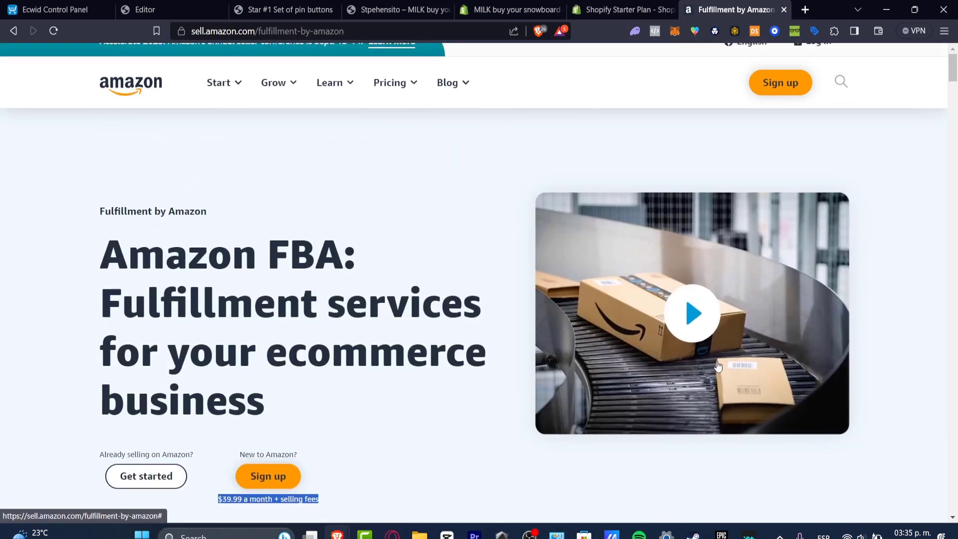
{"action": "scroll", "scroll_direction": "down", "scroll_amount": 3}
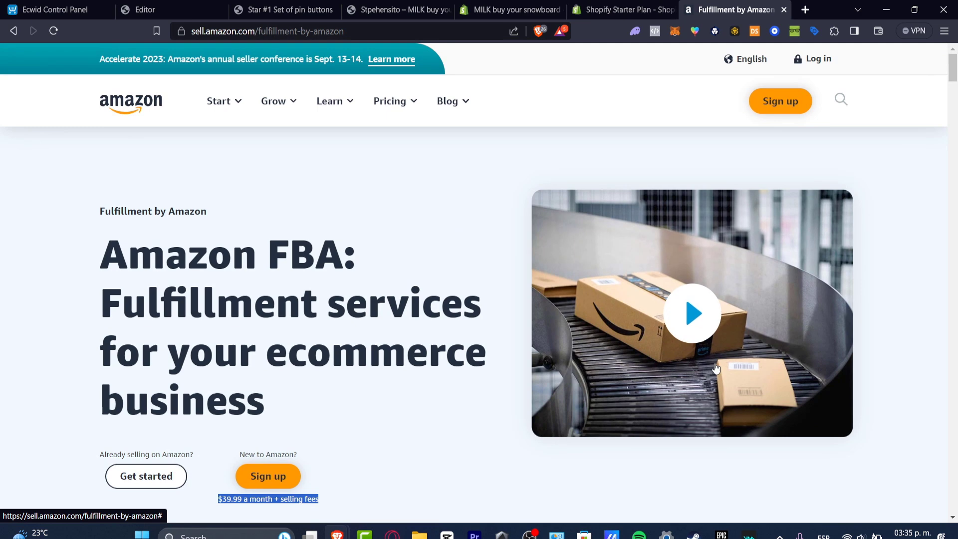
{"action": "mouse_move", "coordinate": [808, 9]}
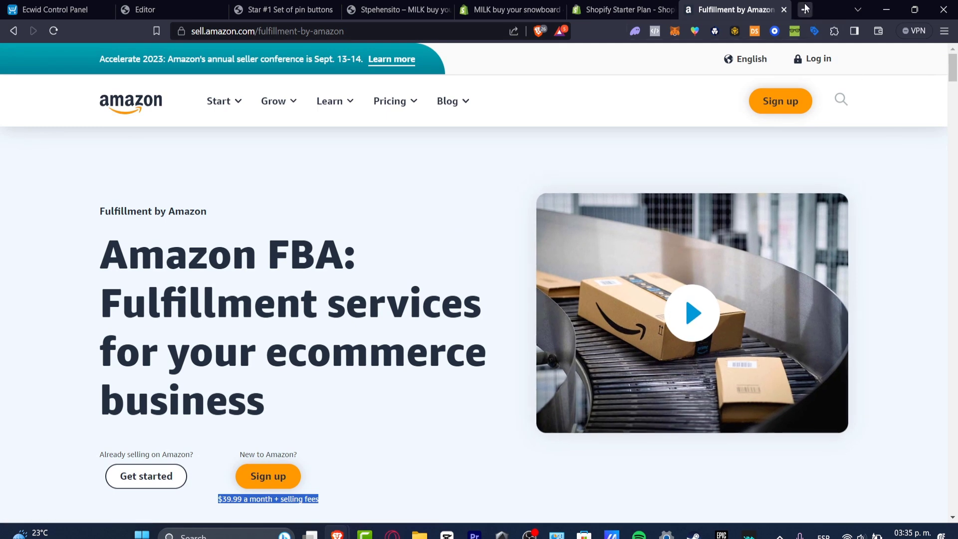
{"action": "mouse_move", "coordinate": [806, 9]}
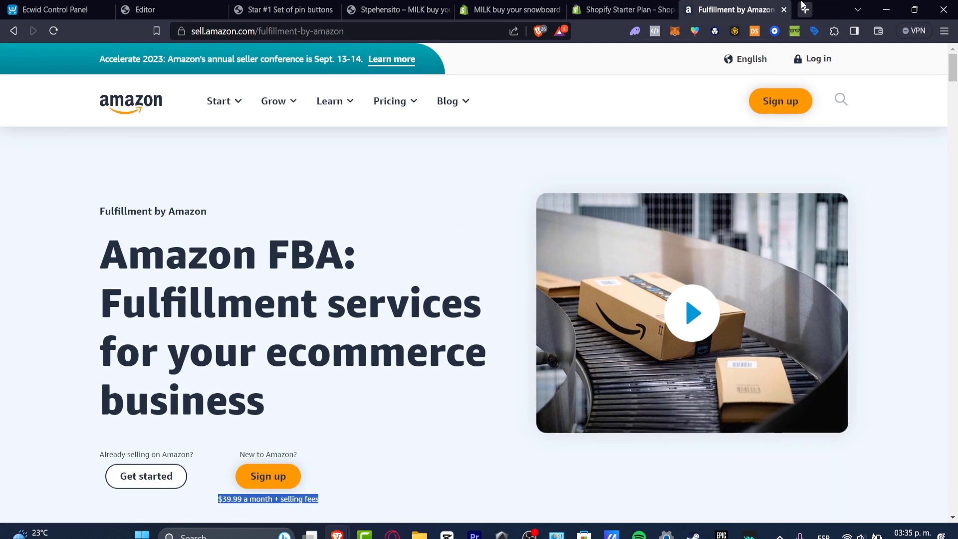
{"action": "left_click", "coordinate": [804, 9]}
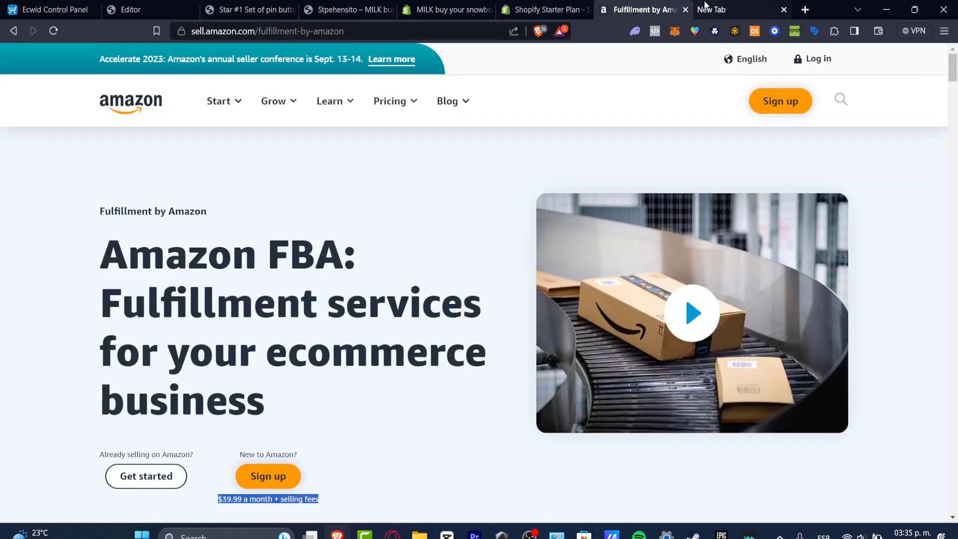
Search Google for 'galaxy s20', scan the priced phone listings, then return to the Shopify Starter Plan page
{"action": "left_click", "coordinate": [725, 9]}
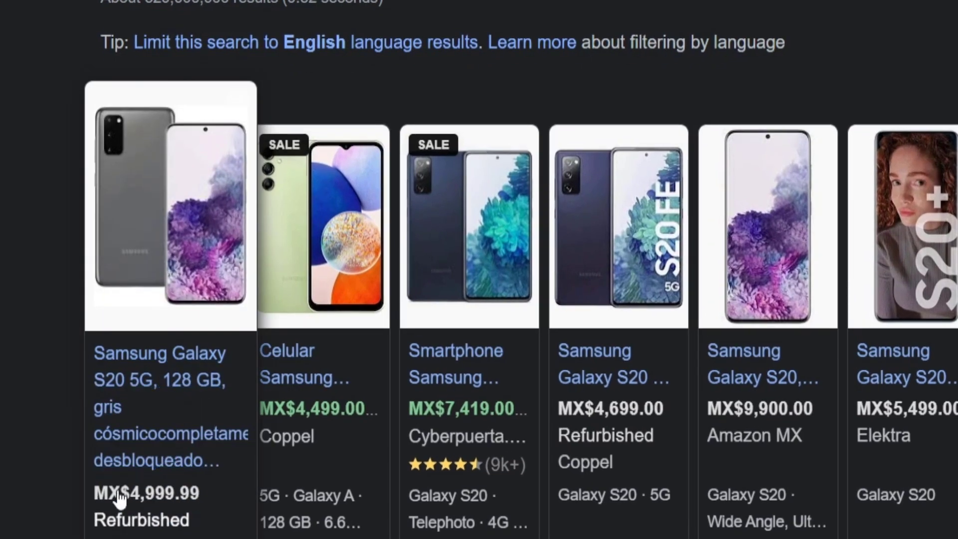
{"action": "scroll", "scroll_direction": "down", "scroll_amount": 3}
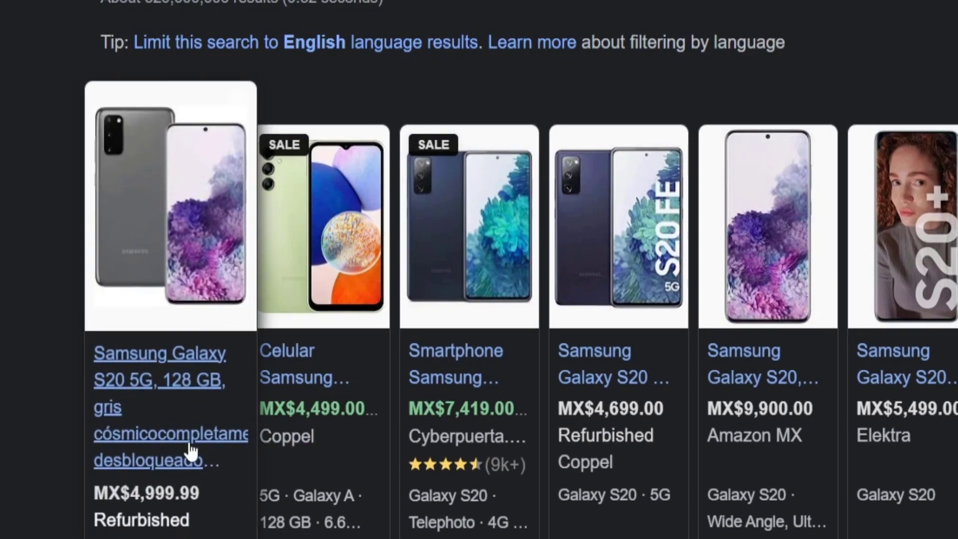
{"action": "mouse_move", "coordinate": [175, 445]}
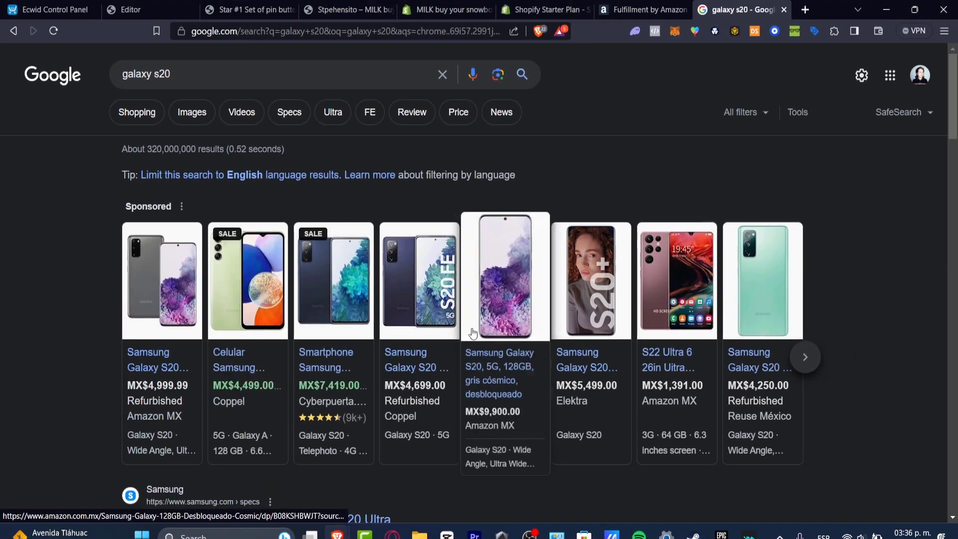
{"action": "mouse_move", "coordinate": [526, 383]}
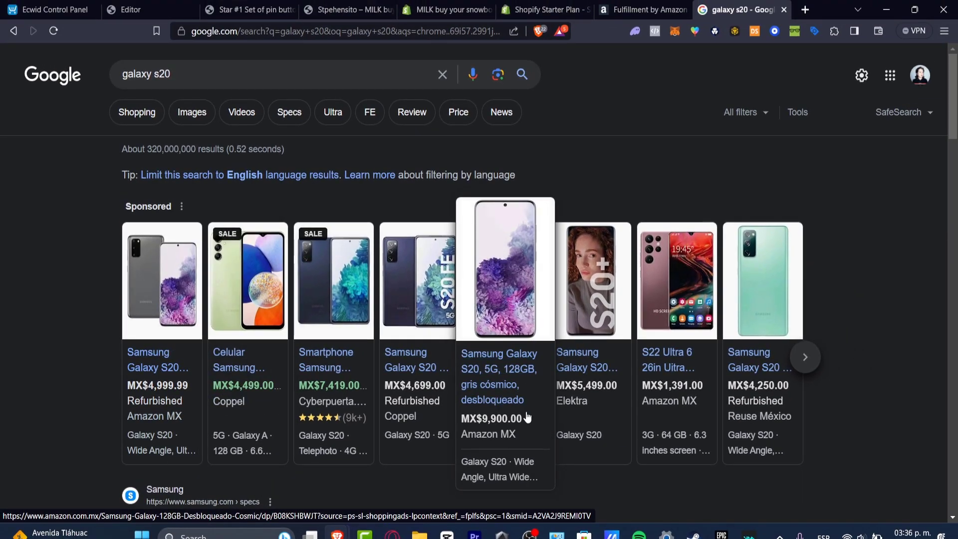
{"action": "mouse_move", "coordinate": [512, 428]}
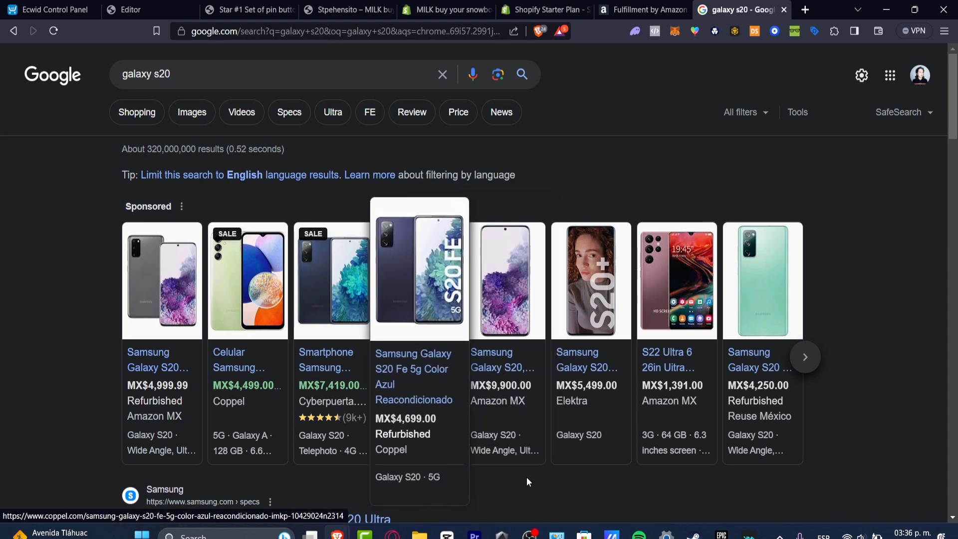
{"action": "scroll", "scroll_direction": "down", "scroll_amount": 3}
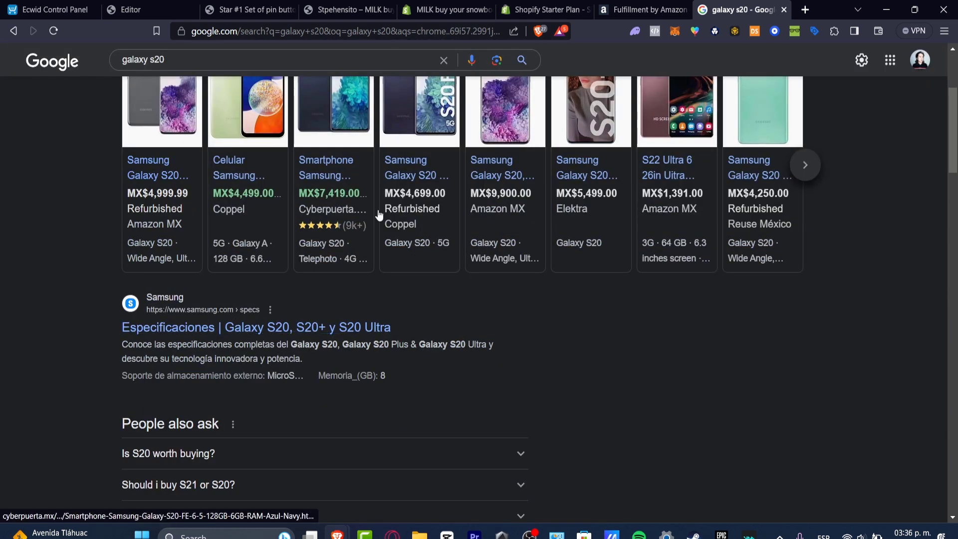
{"action": "left_click", "coordinate": [533, 9]}
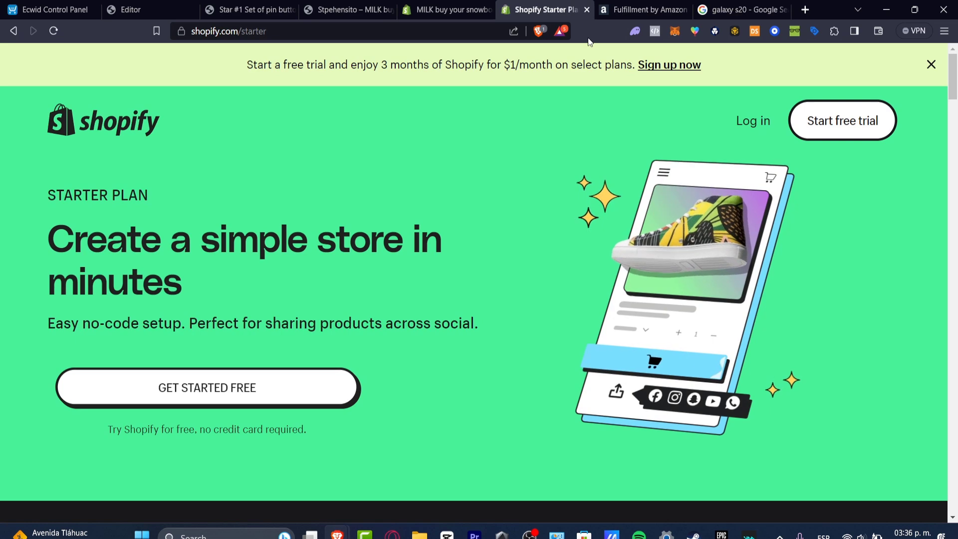
Cycle through the Amazon tab and Starter Plan page to land on the store admin's Orders list
{"action": "left_click", "coordinate": [643, 9]}
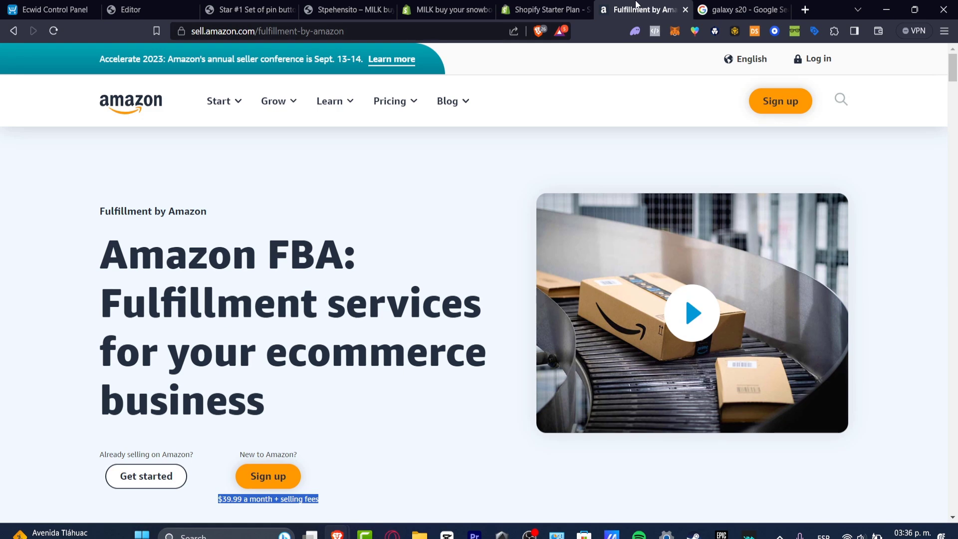
{"action": "left_click", "coordinate": [546, 9]}
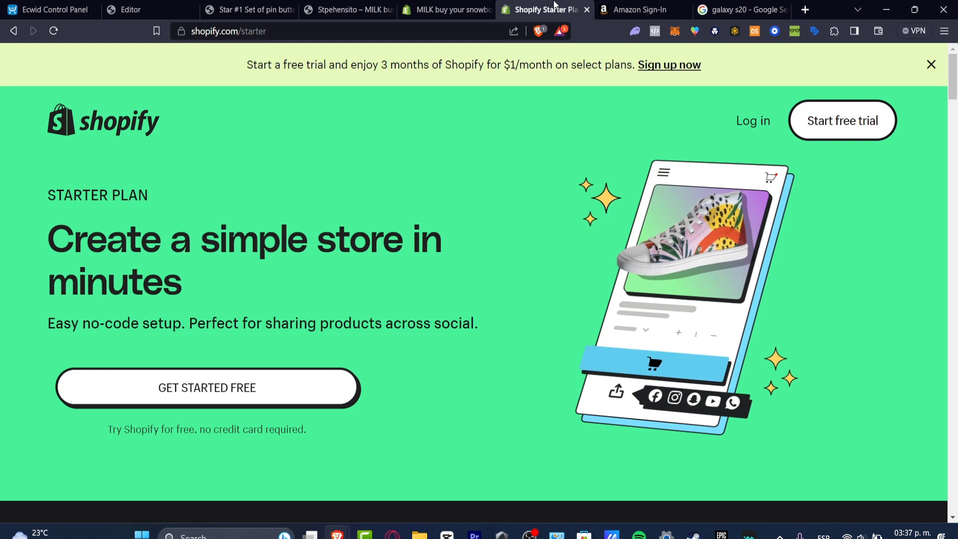
{"action": "left_click", "coordinate": [452, 8]}
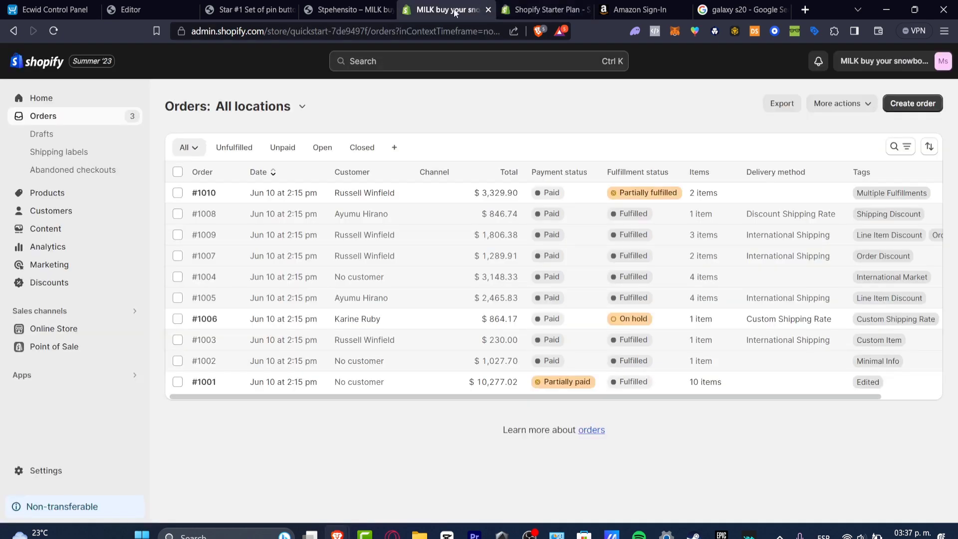
Browse the MILK storefront home and Contact page, then return to the admin Orders list
{"action": "left_click", "coordinate": [351, 9]}
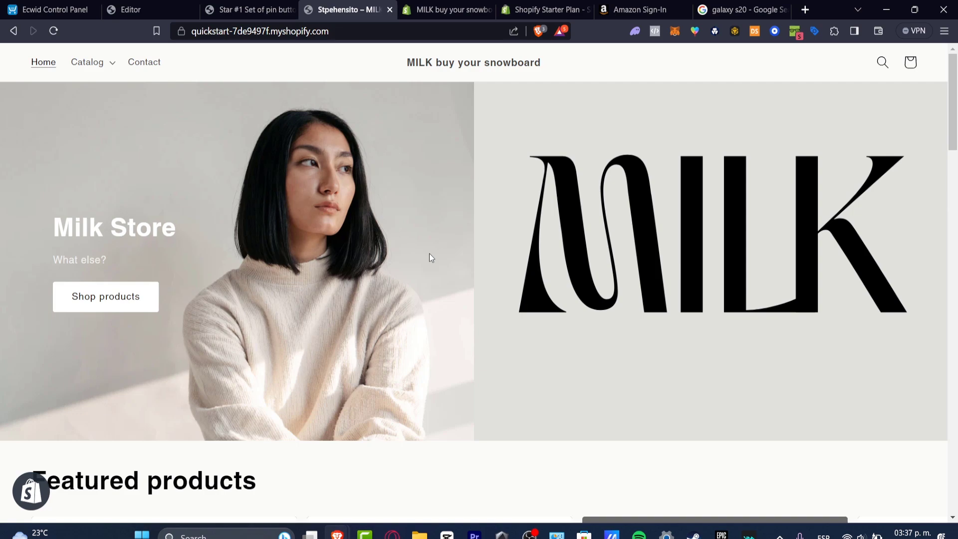
{"action": "scroll", "scroll_direction": "down", "scroll_amount": 3}
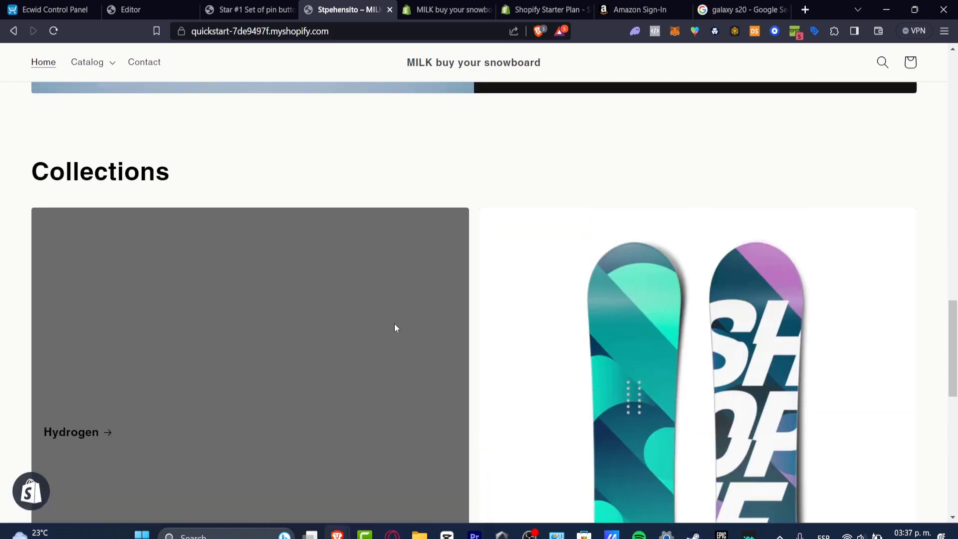
{"action": "scroll", "scroll_direction": "down", "scroll_amount": 3}
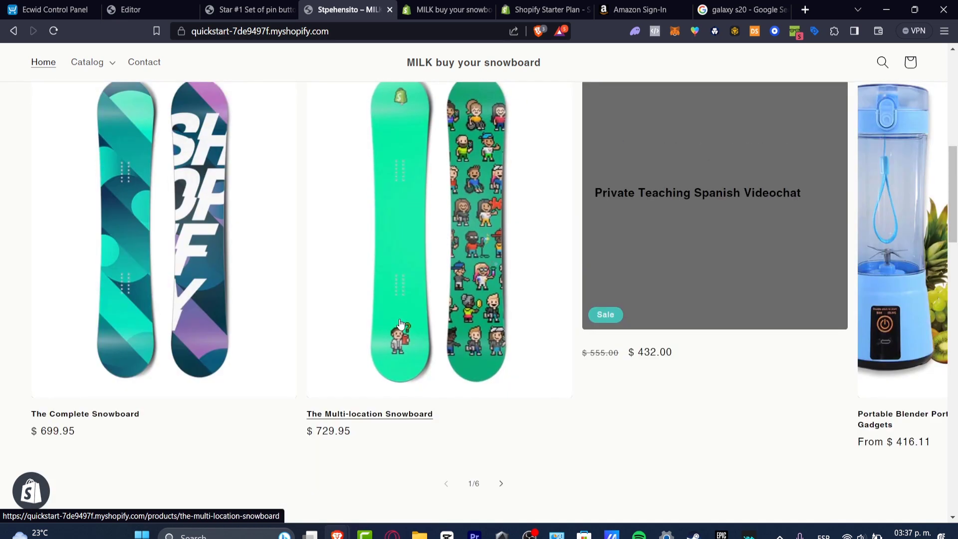
{"action": "scroll", "scroll_direction": "up", "scroll_amount": 3}
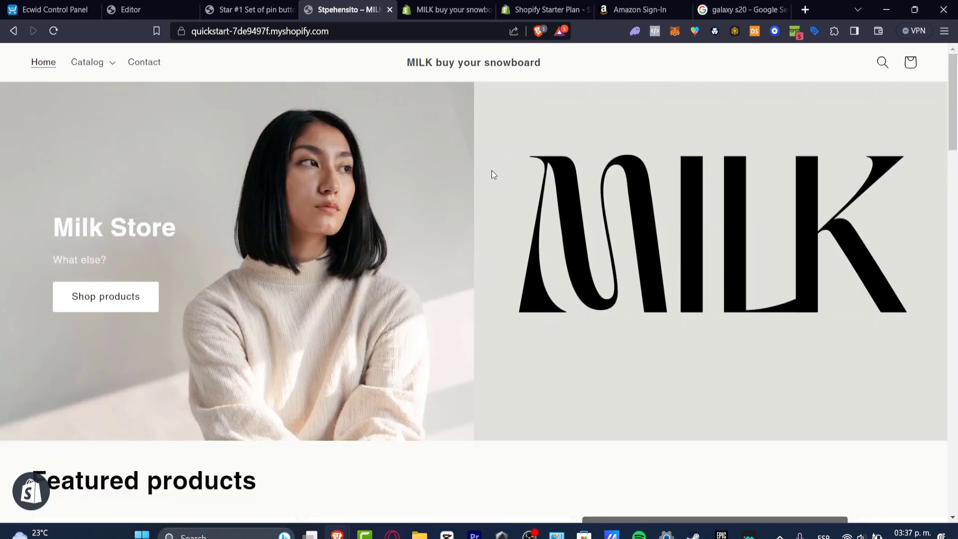
{"action": "left_click", "coordinate": [54, 31]}
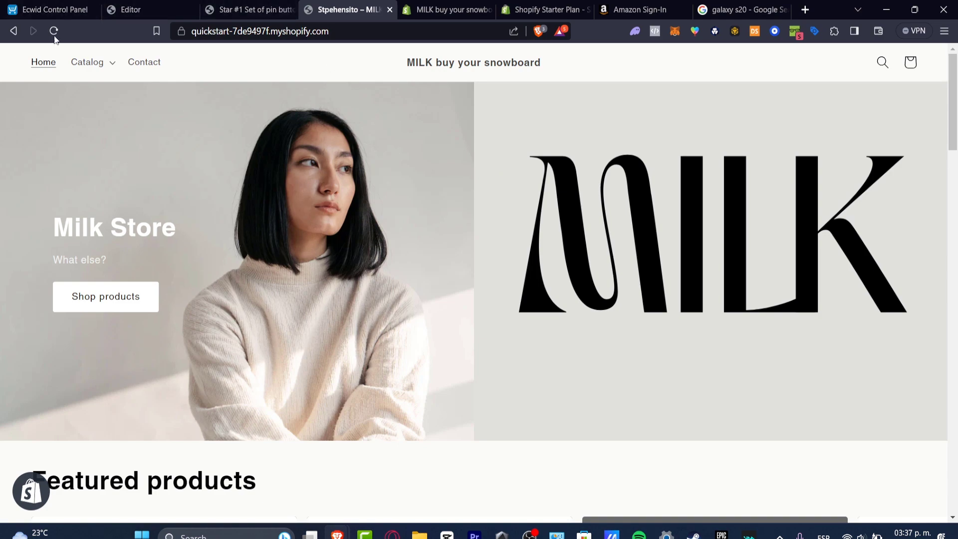
{"action": "left_click", "coordinate": [144, 62]}
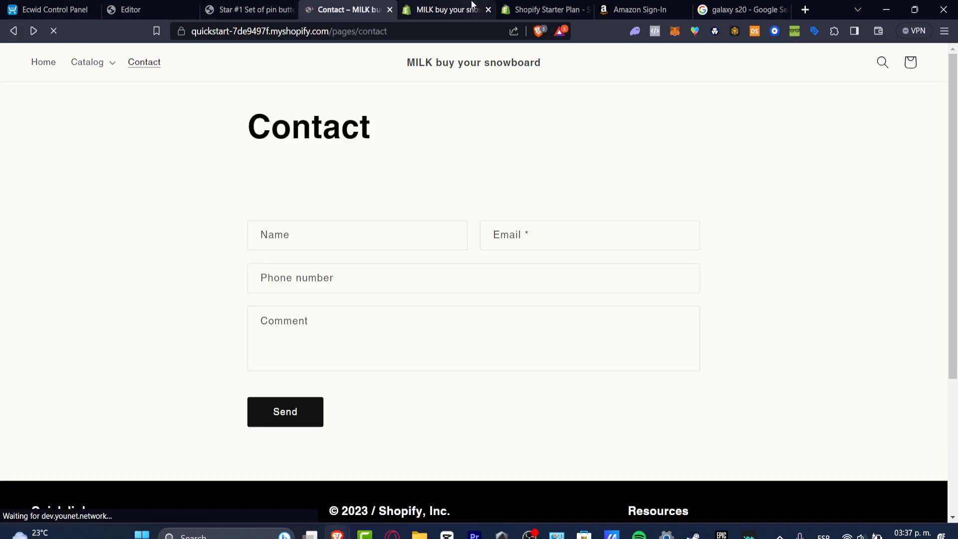
{"action": "left_click", "coordinate": [444, 9]}
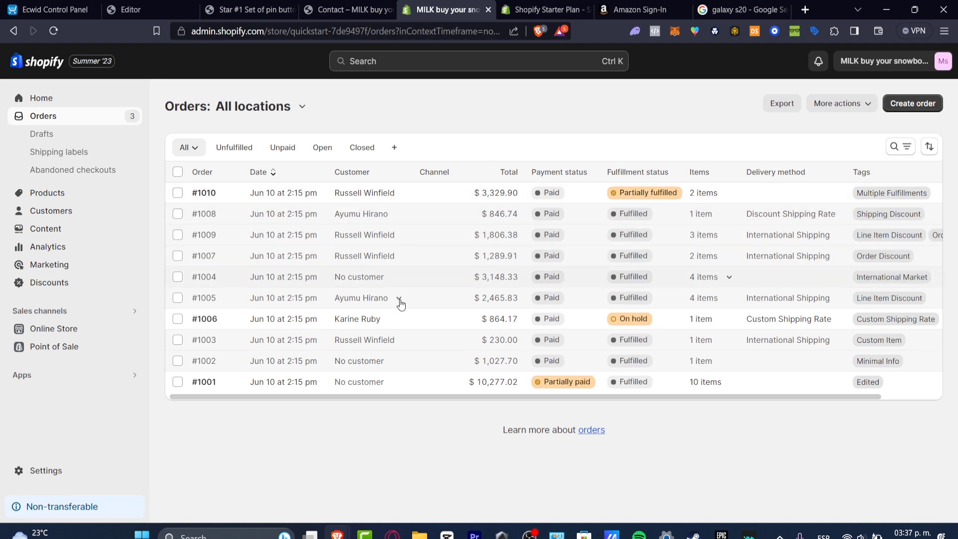
{"action": "mouse_move", "coordinate": [64, 332]}
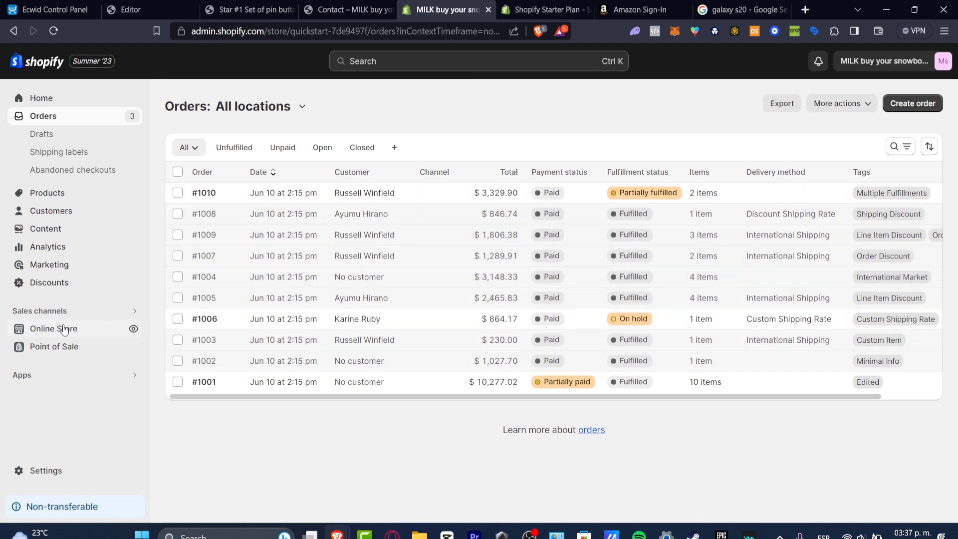
{"action": "mouse_move", "coordinate": [82, 350]}
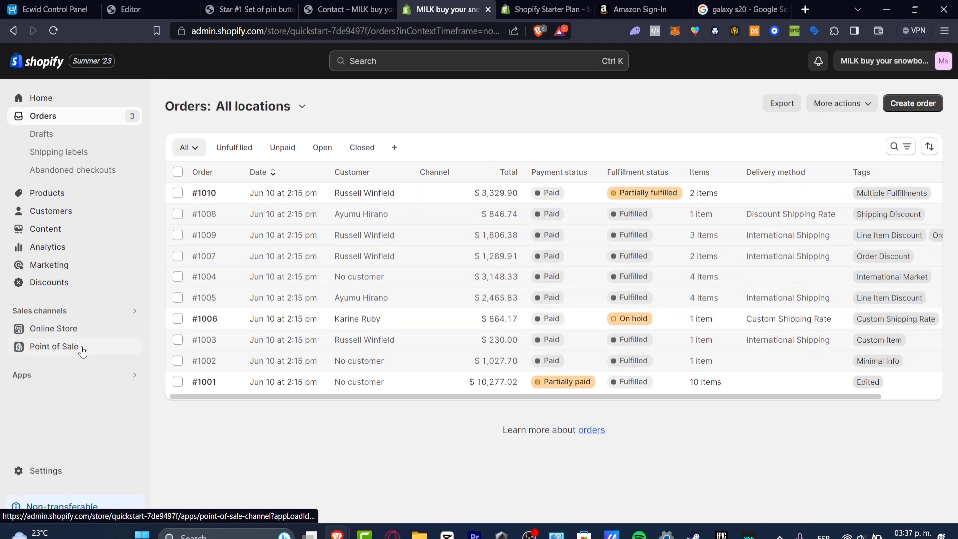
Show the Point of Sale sales channel's Getting started setup in Shopify Admin
{"action": "left_click", "coordinate": [54, 346]}
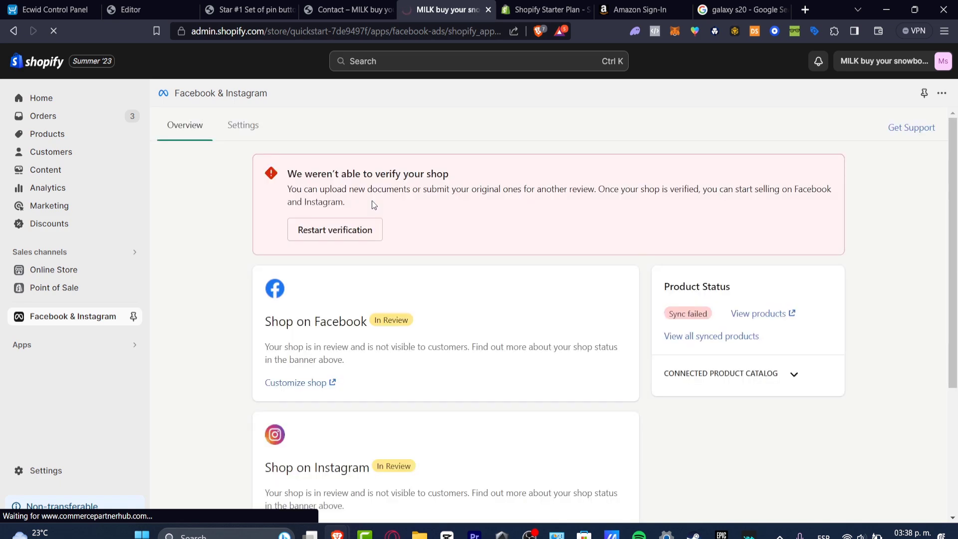
{"action": "mouse_move", "coordinate": [605, 327]}
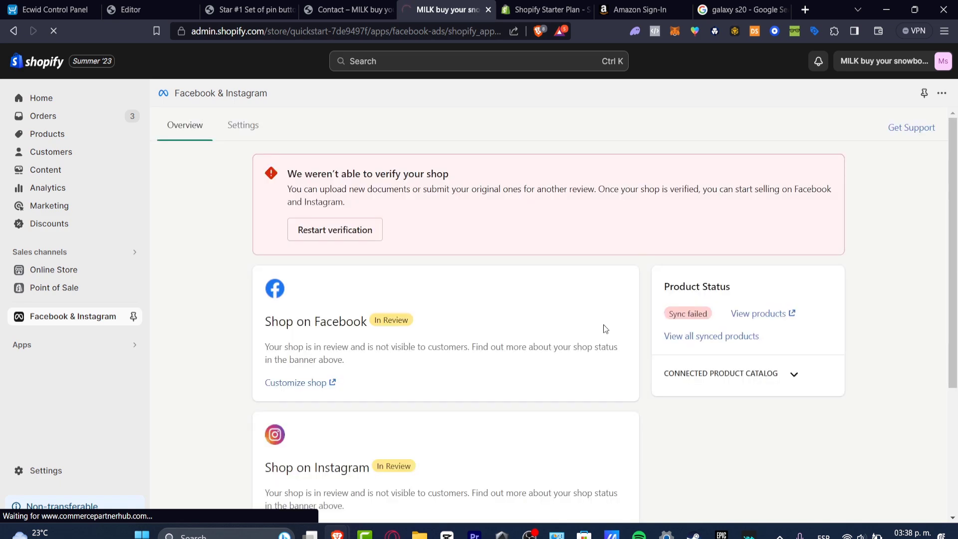
{"action": "scroll", "scroll_direction": "down", "scroll_amount": 3}
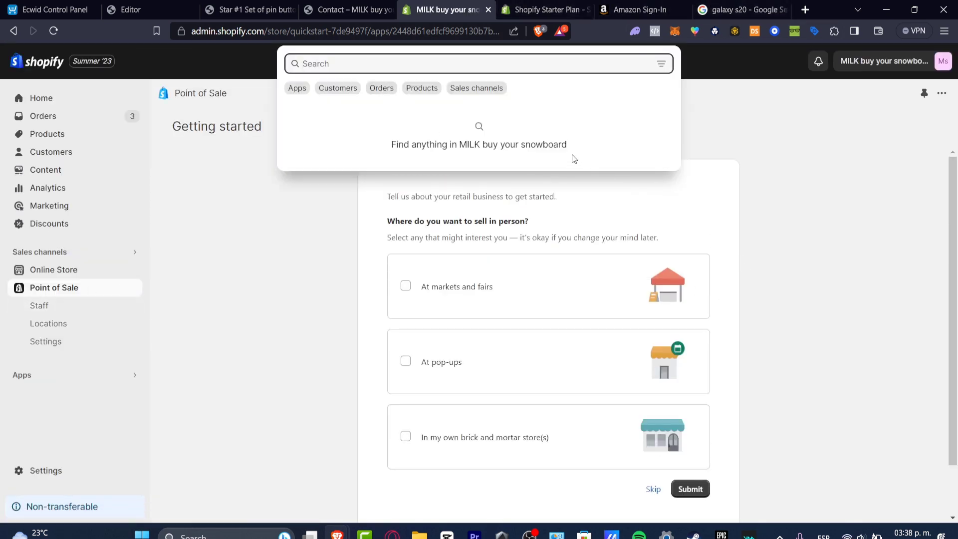
Search the admin for tiktok to find the TikTok app, then return to the Shopify Starter Plan page
{"action": "type", "text": "tiko"}
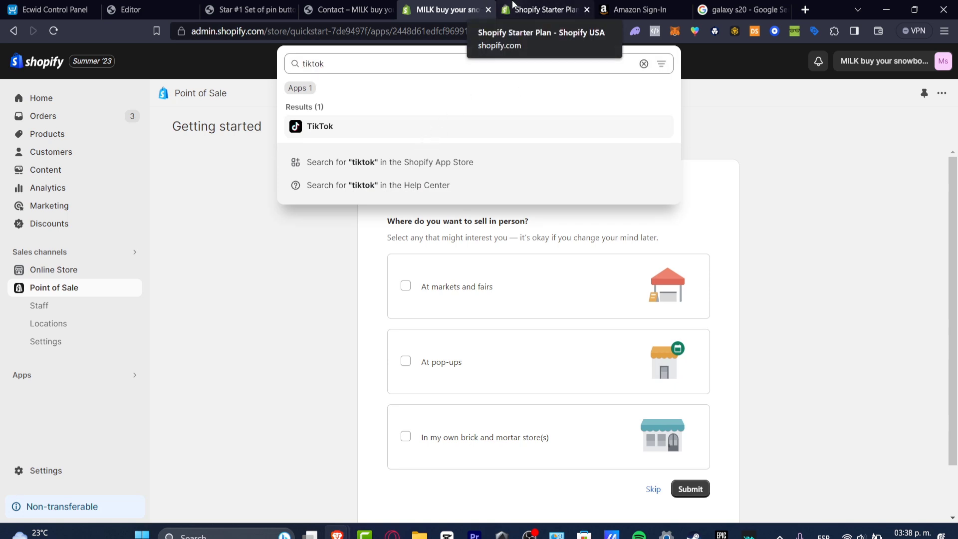
{"action": "left_click", "coordinate": [550, 9]}
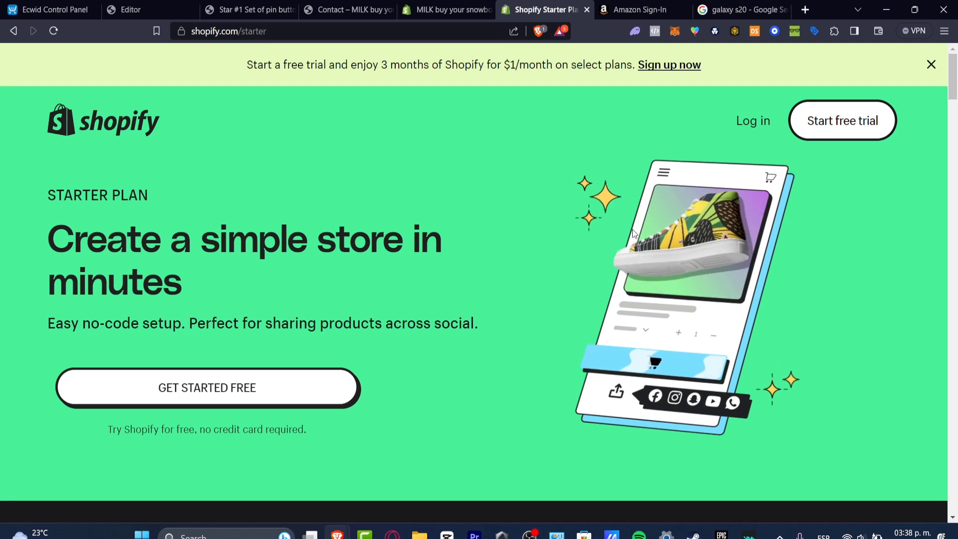
{"action": "mouse_move", "coordinate": [446, 138]}
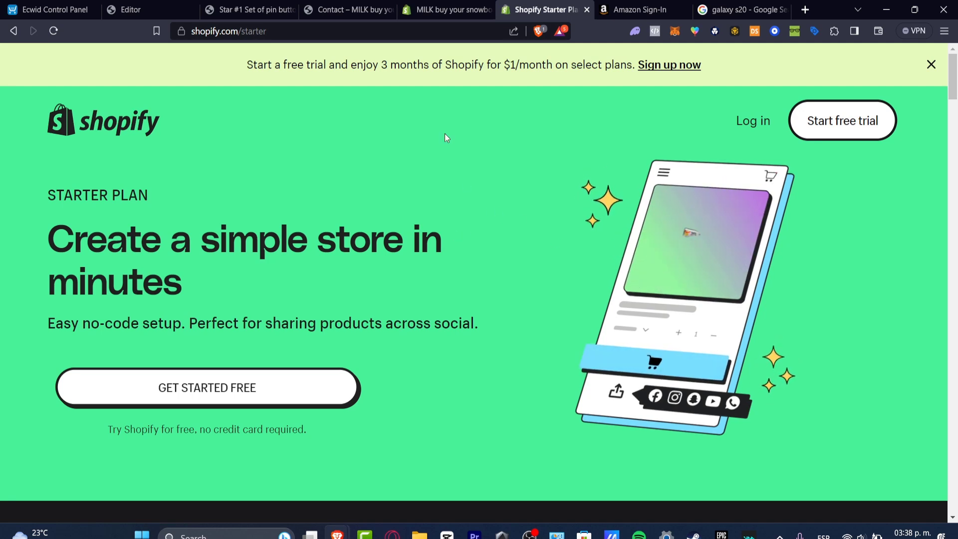
Highlight the free-trial offer banner text, then bring Amazon Seller Central's registration form to the front
{"action": "left_click_drag", "start_coordinate": [303, 65], "coordinate": [701, 65]}
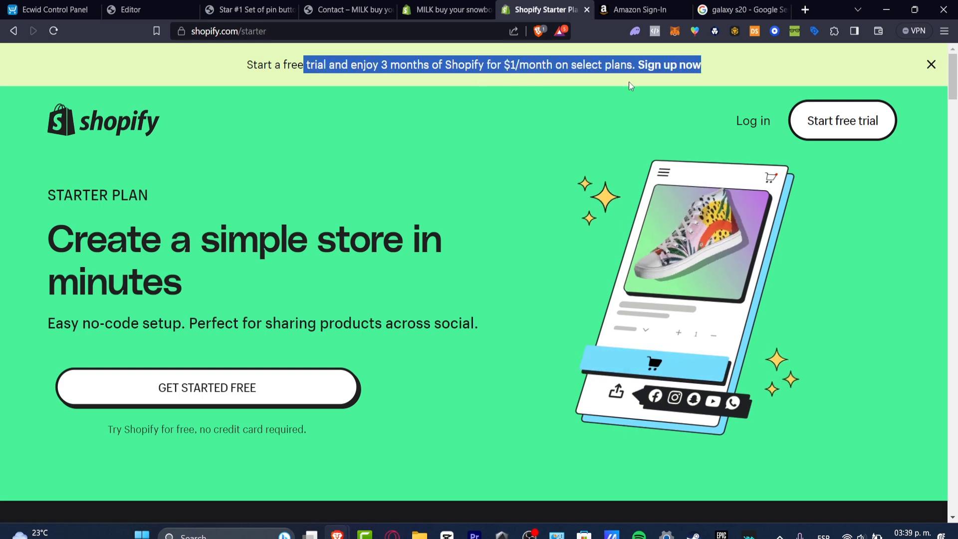
{"action": "left_click", "coordinate": [638, 9]}
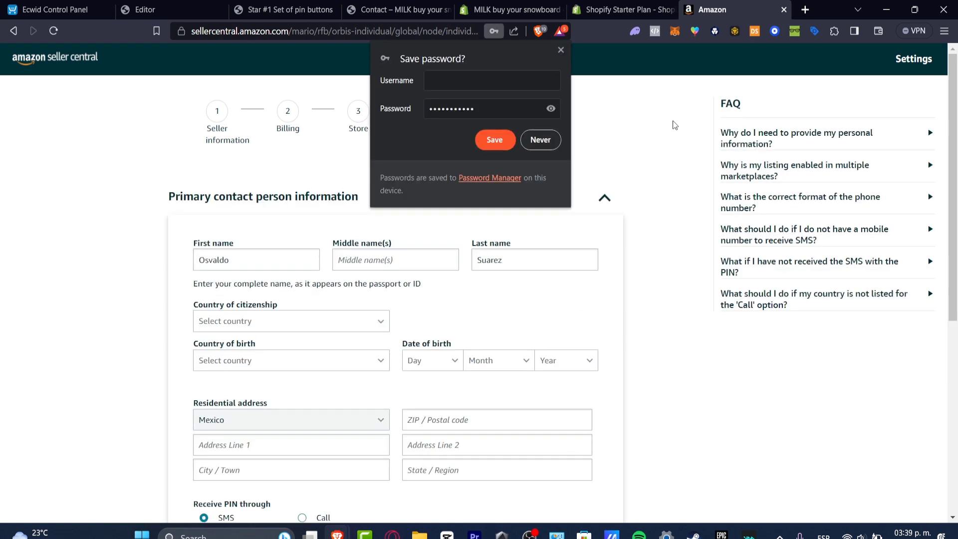
{"action": "mouse_move", "coordinate": [591, 42]}
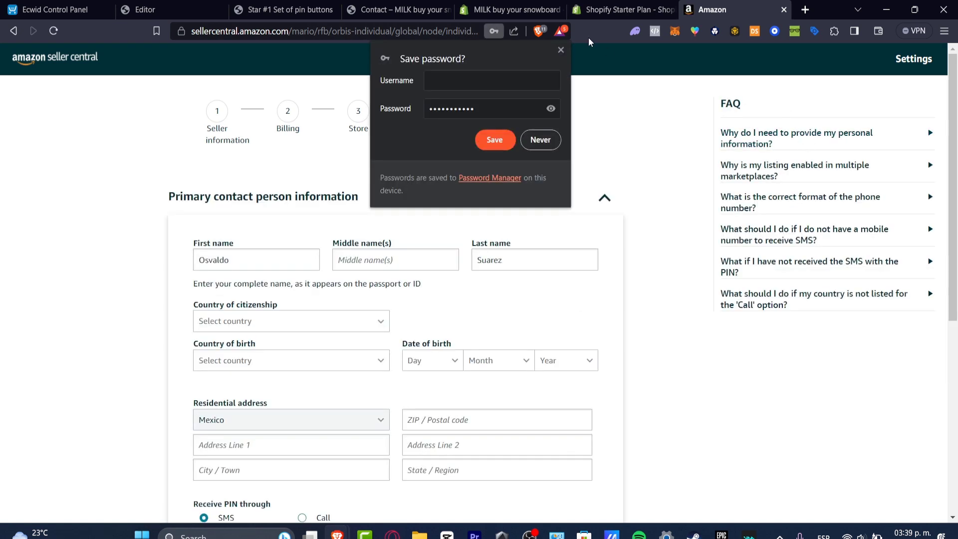
Bring the Amazon.com shopping home page to the front
{"action": "left_click", "coordinate": [806, 9]}
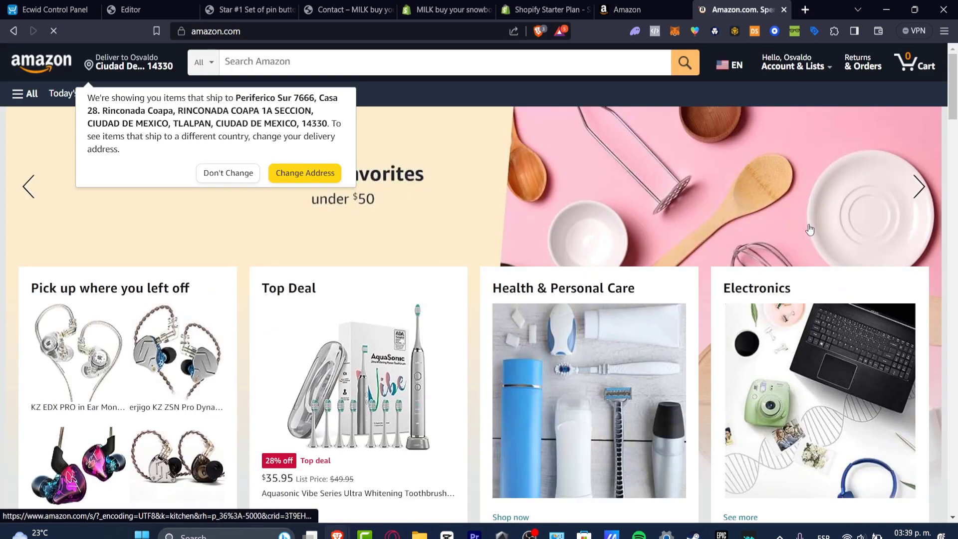
Look through the Amazon home page's product sections and search box, then return to the Shopify Starter Plan page
{"action": "scroll", "scroll_direction": "down", "scroll_amount": 3}
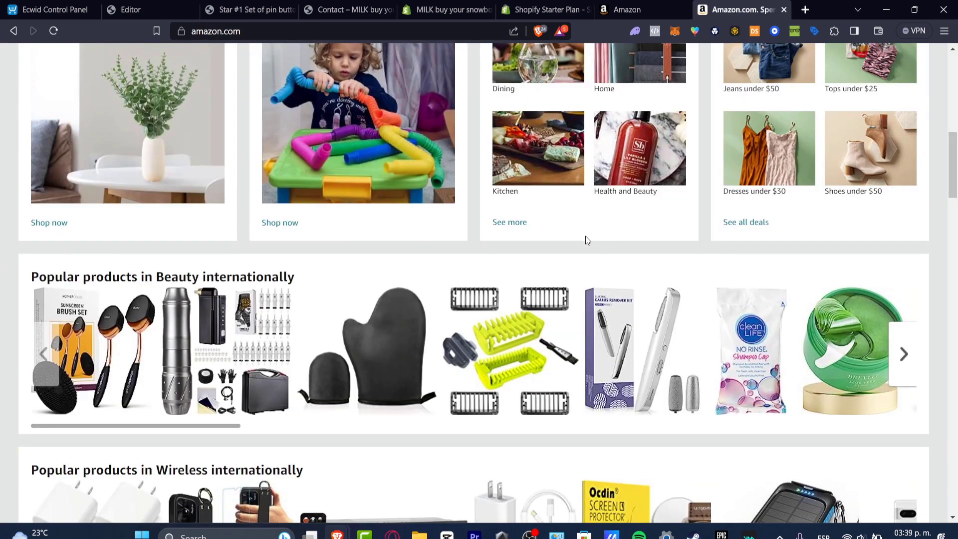
{"action": "left_click", "coordinate": [544, 9]}
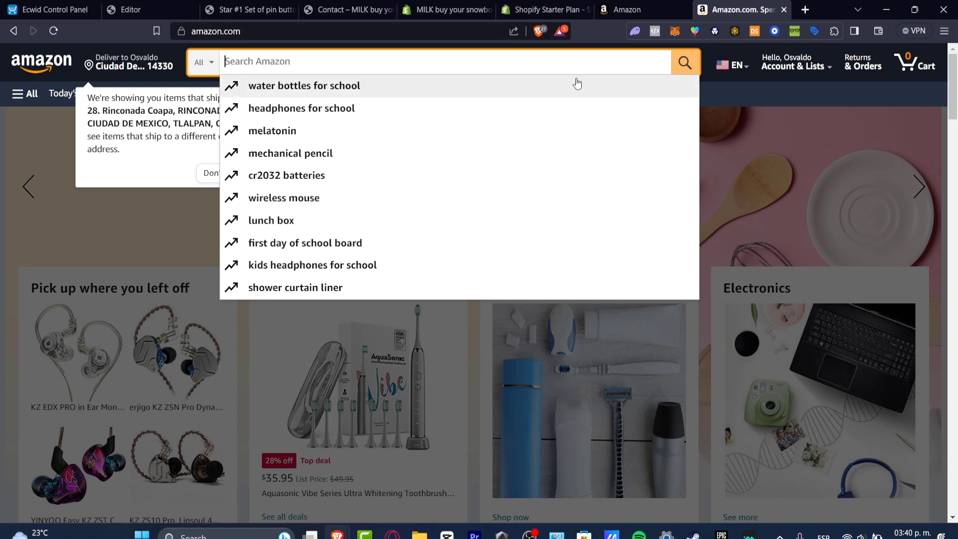
{"action": "left_click", "coordinate": [549, 9]}
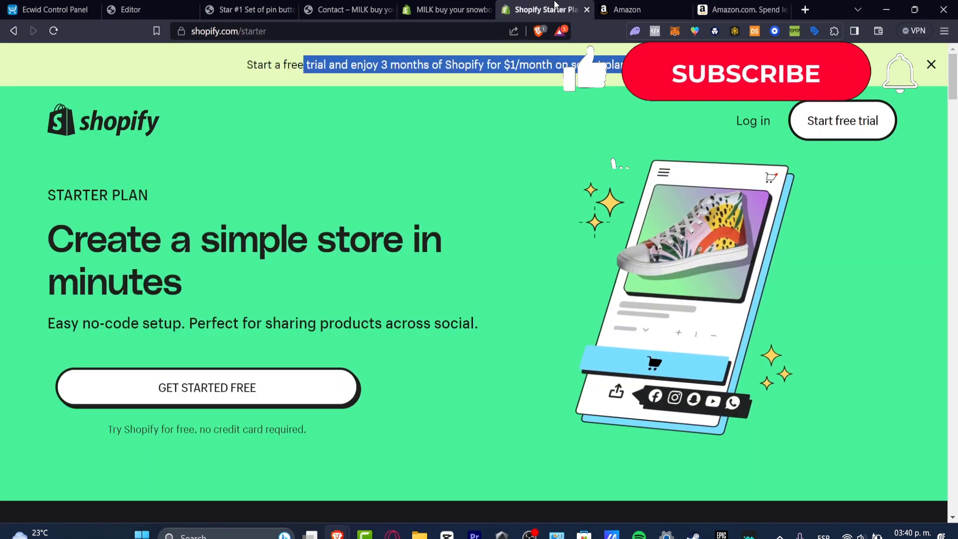
{"action": "left_click", "coordinate": [744, 72]}
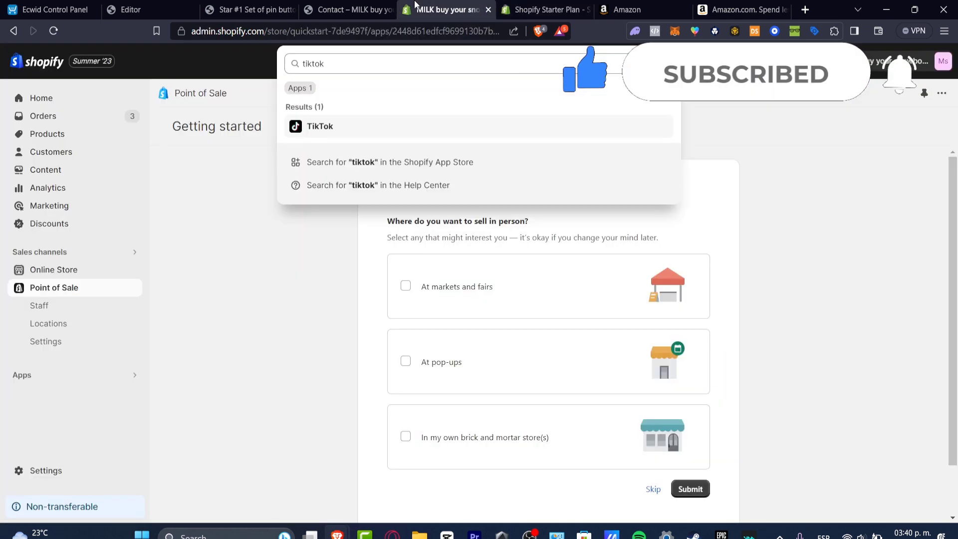
{"action": "left_click", "coordinate": [547, 9]}
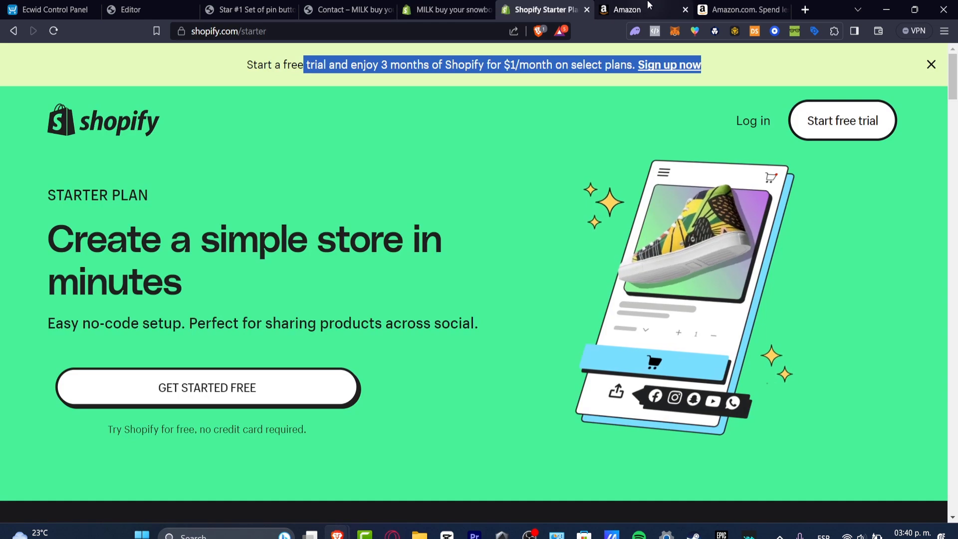
{"action": "mouse_move", "coordinate": [627, 9]}
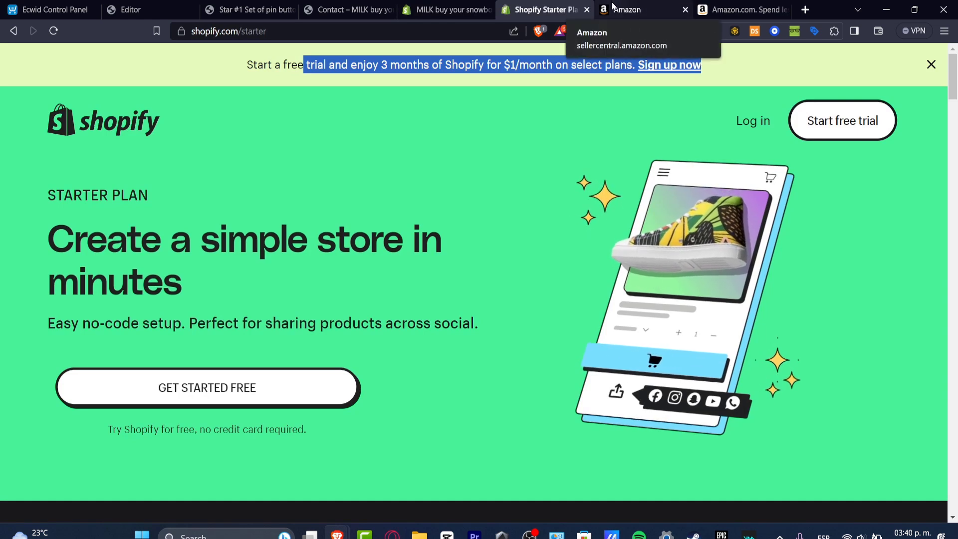